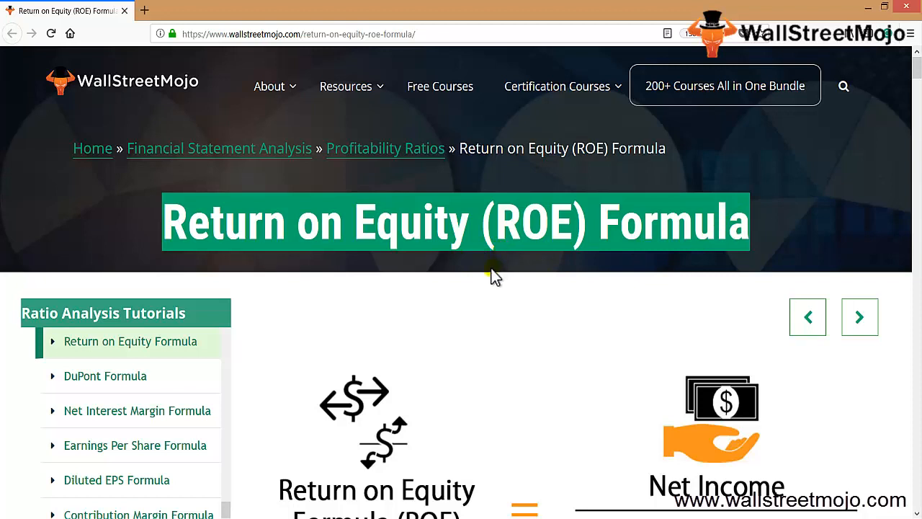
{"action": "mouse_move", "coordinate": [461, 306]}
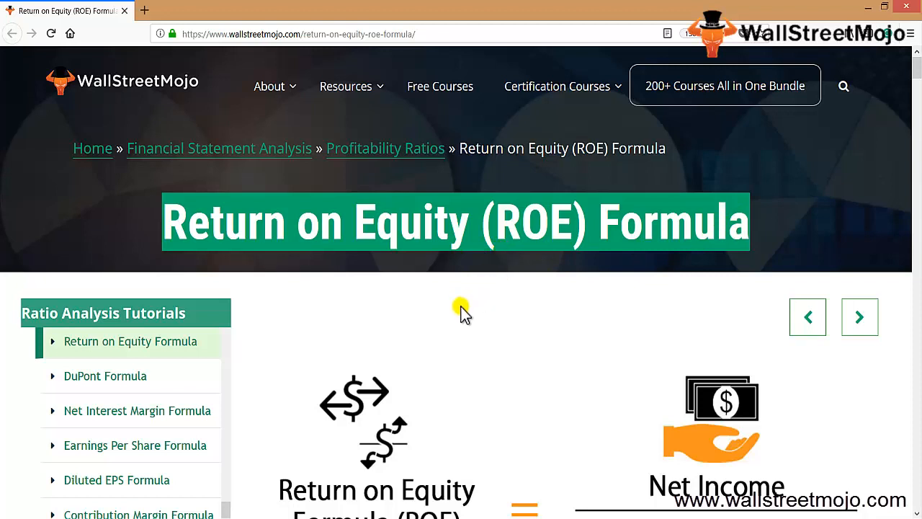
Step: List the first topics: Common, Returnon their investments, and 2 Net Income
{"action": "scroll", "scroll_direction": "down", "scroll_amount": 3}
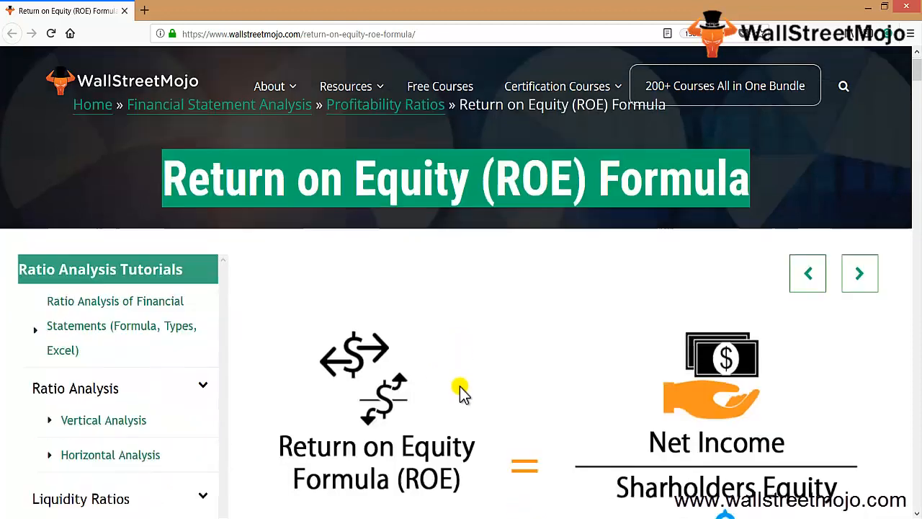
{"action": "scroll", "scroll_direction": "down", "scroll_amount": 3}
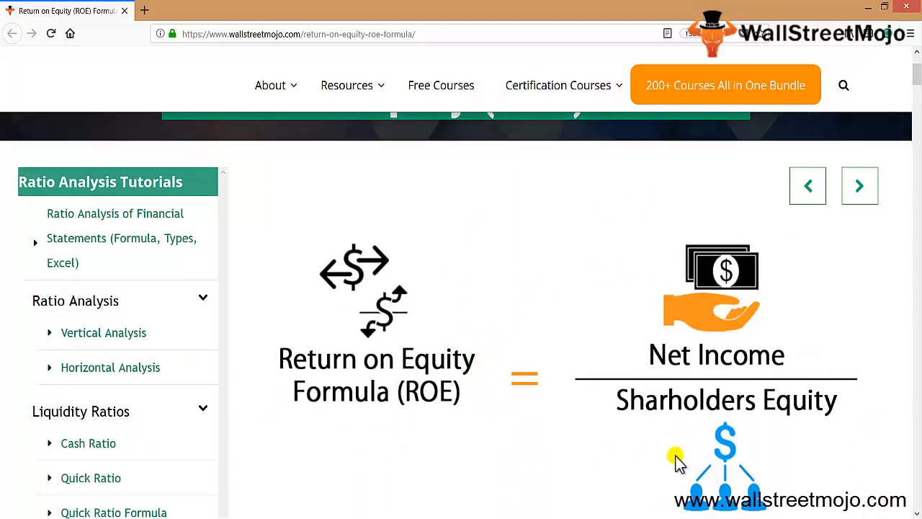
{"action": "mouse_move", "coordinate": [717, 314]}
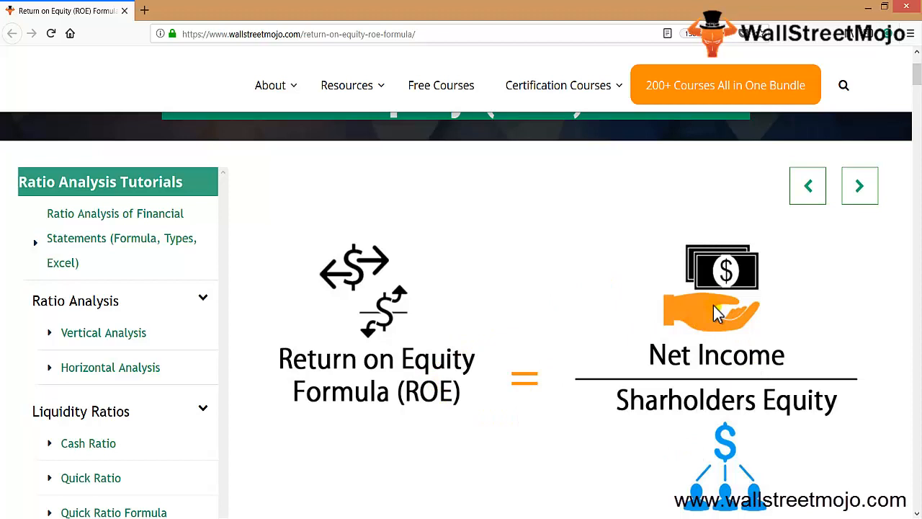
{"action": "mouse_move", "coordinate": [749, 458]}
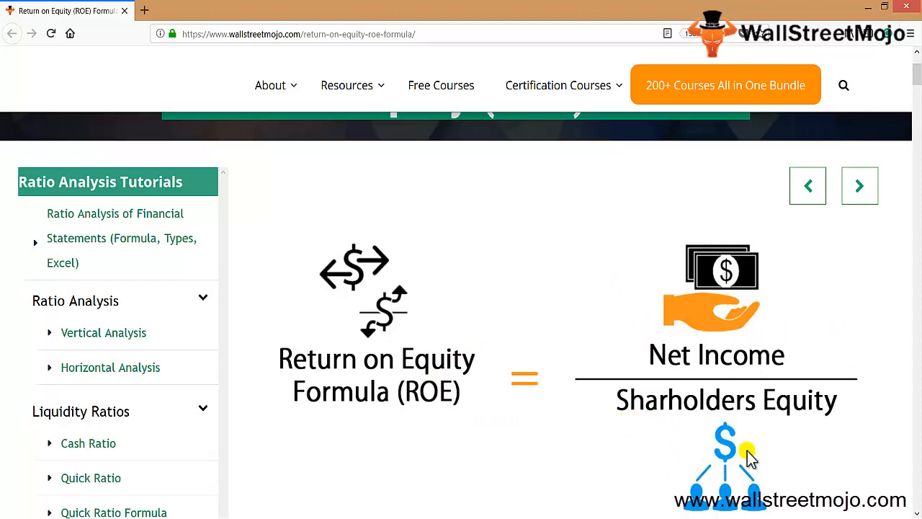
{"action": "mouse_move", "coordinate": [704, 461]}
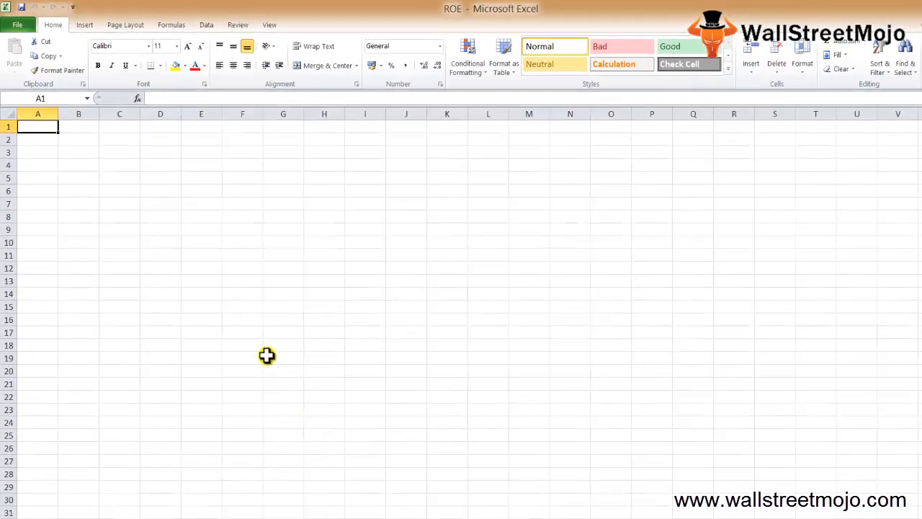
{"action": "left_click", "coordinate": [77, 140]}
{"action": "type", "text": "1"}
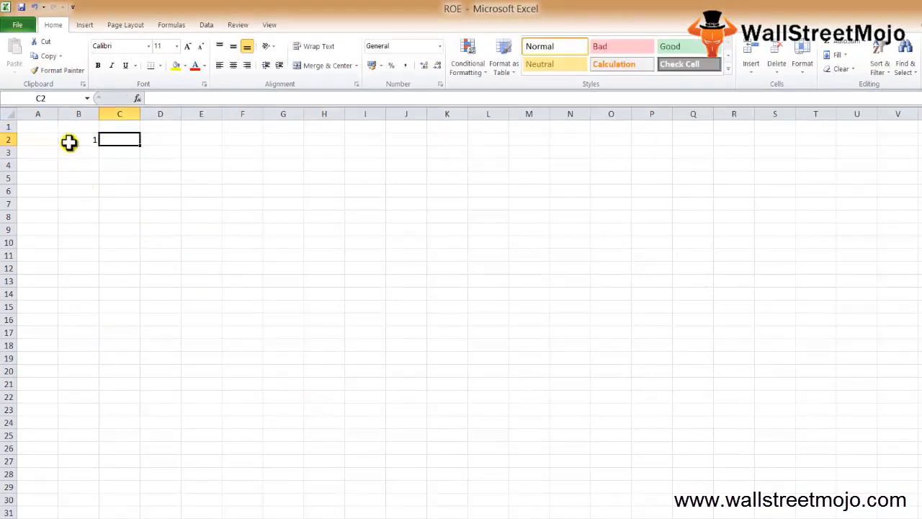
{"action": "type", "text": "Com"}
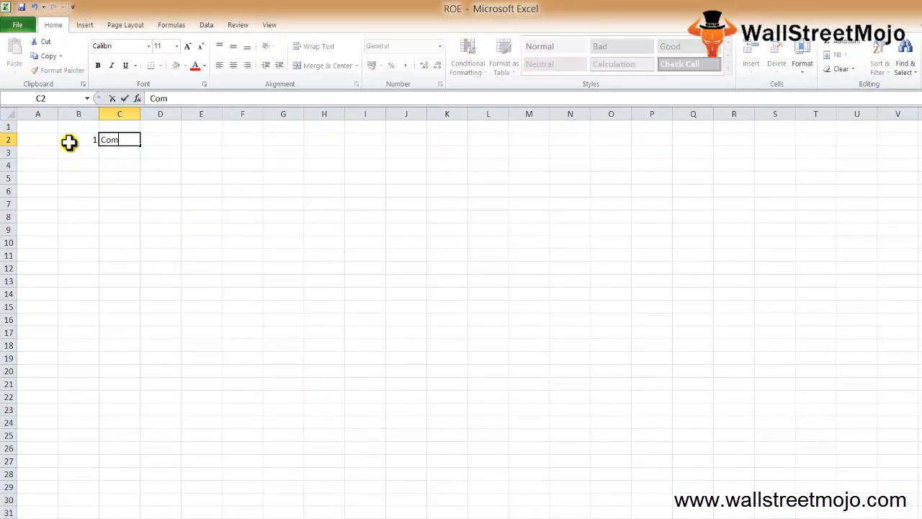
{"action": "type", "text": "mon"}
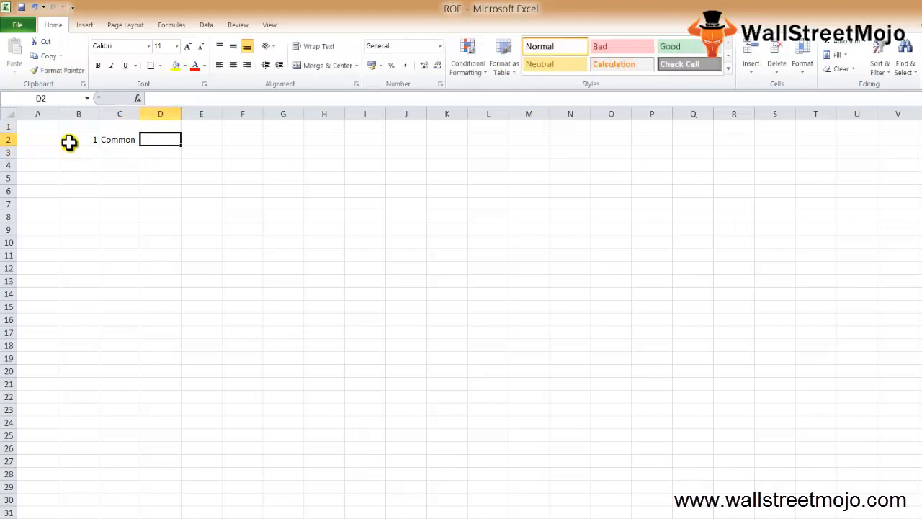
{"action": "type", "text": "Returnon"}
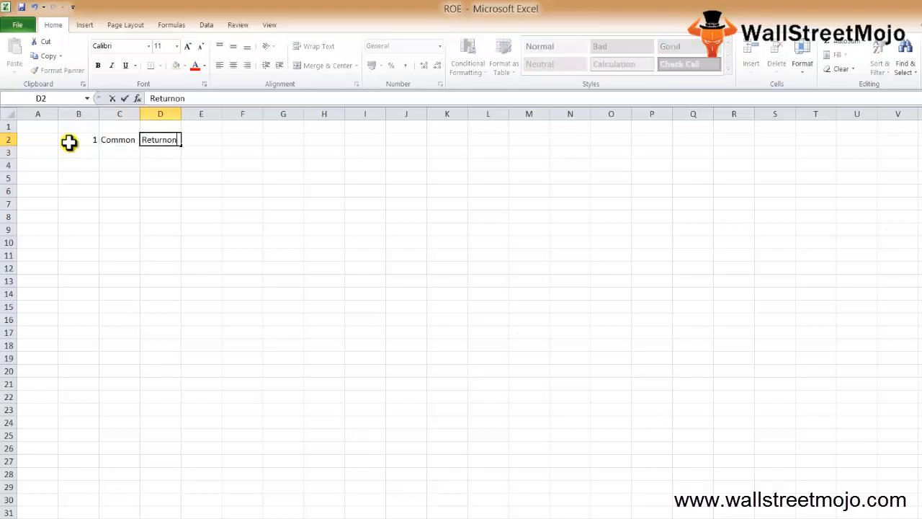
{"action": "type", "text": "their investments"}
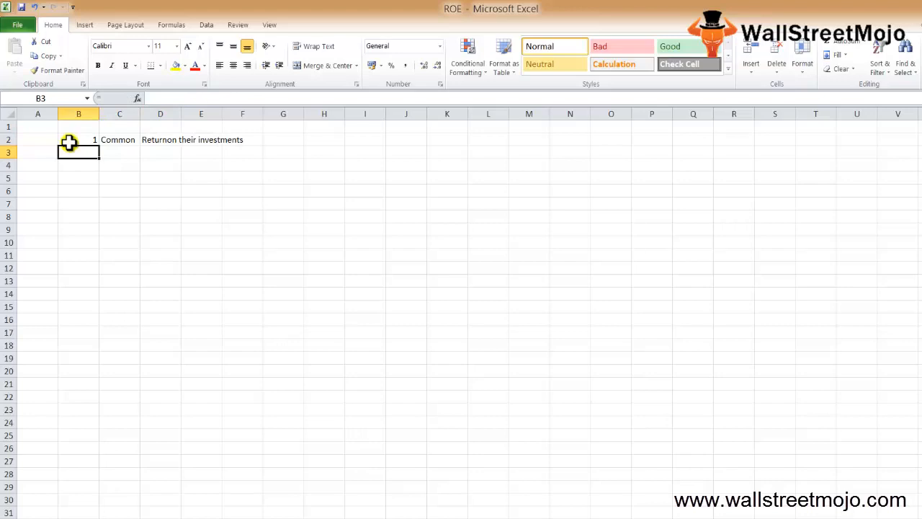
{"action": "type", "text": "2"}
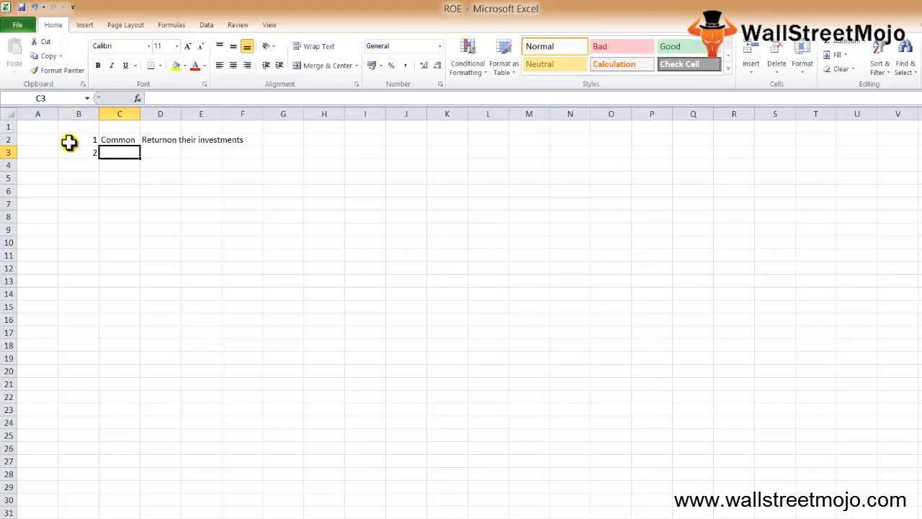
{"action": "type", "text": "Net Income"}
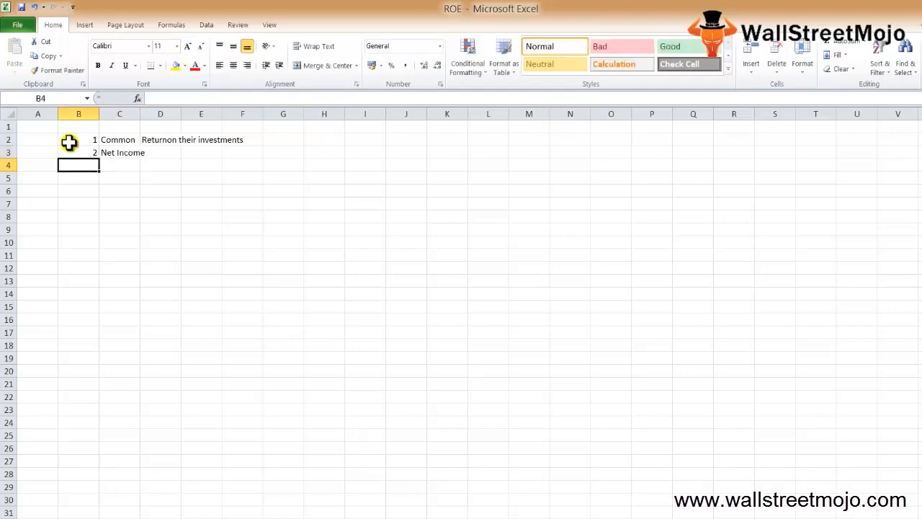
Step: Continue the list with 3 Shareholder equity, Ration and ROE, then move below it
{"action": "type", "text": "3"}
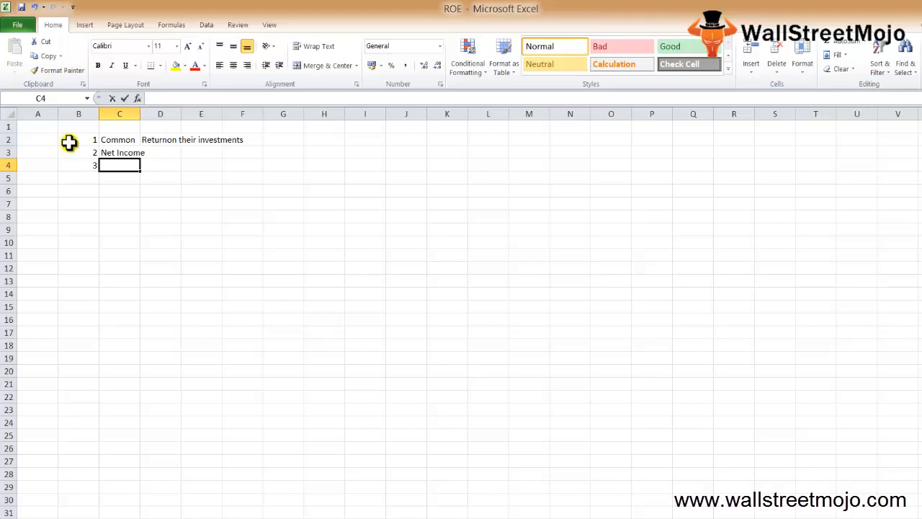
{"action": "type", "text": "Shareholder"}
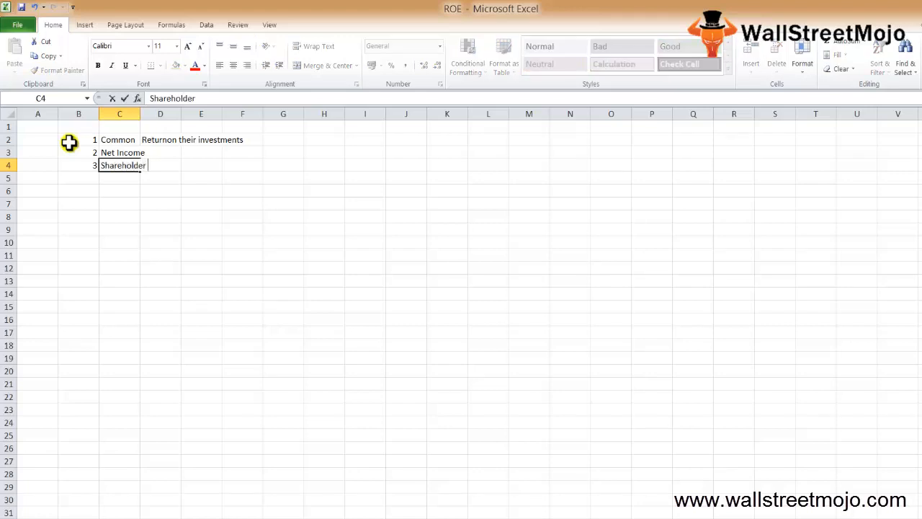
{"action": "type", "text": "equity"}
{"action": "left_click", "coordinate": [78, 178]}
{"action": "type", "text": "4"}
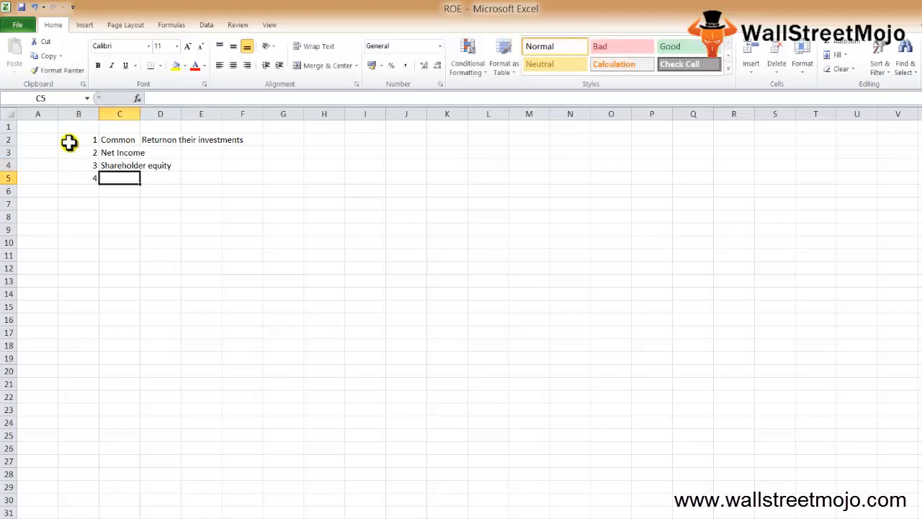
{"action": "type", "text": "Ration"}
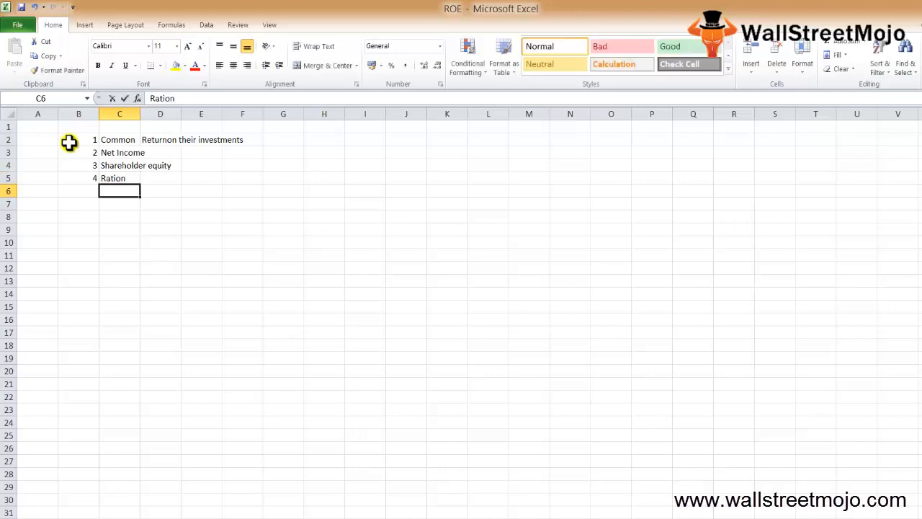
{"action": "type", "text": "ROE"}
{"action": "left_click", "coordinate": [77, 190]}
{"action": "type", "text": "5"}
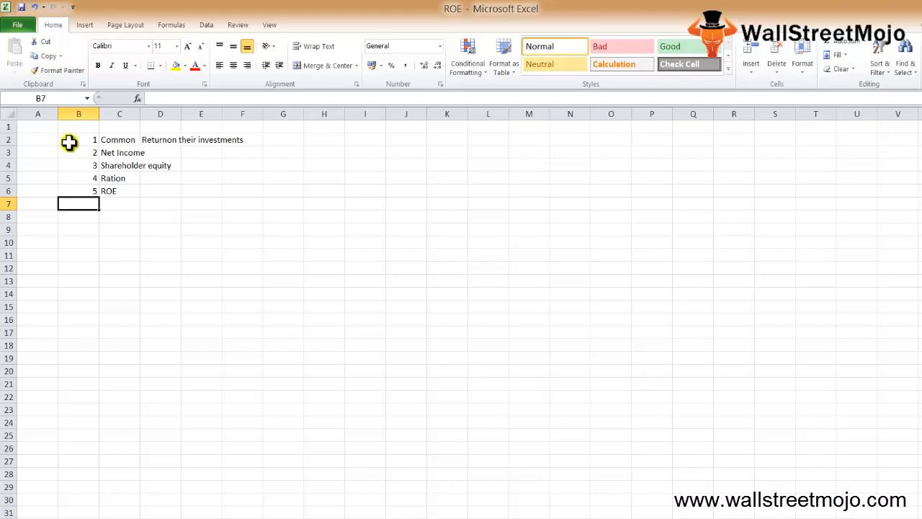
{"action": "left_click", "coordinate": [78, 229]}
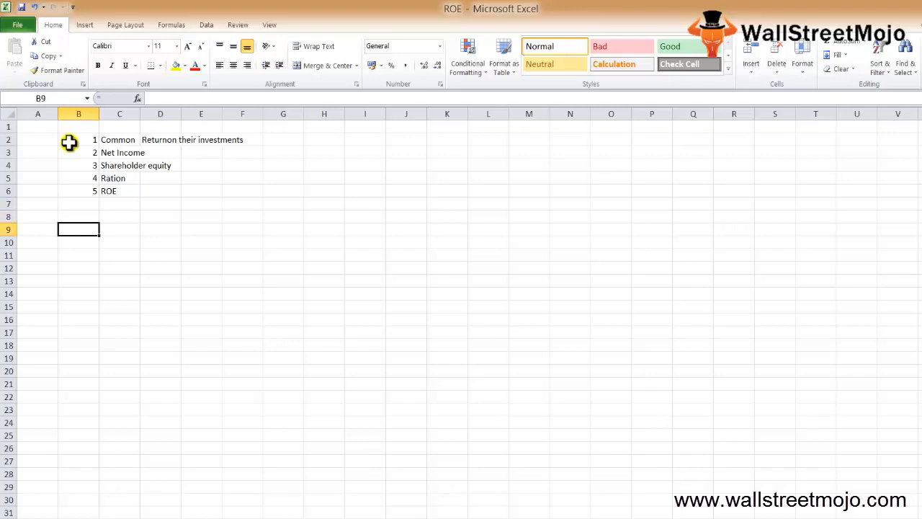
Step: Write ROE= with Net Income beside it and Shareholders Equity underneath
{"action": "type", "text": "ROE="}
{"action": "left_click", "coordinate": [119, 229]}
{"action": "type", "text": "N"}
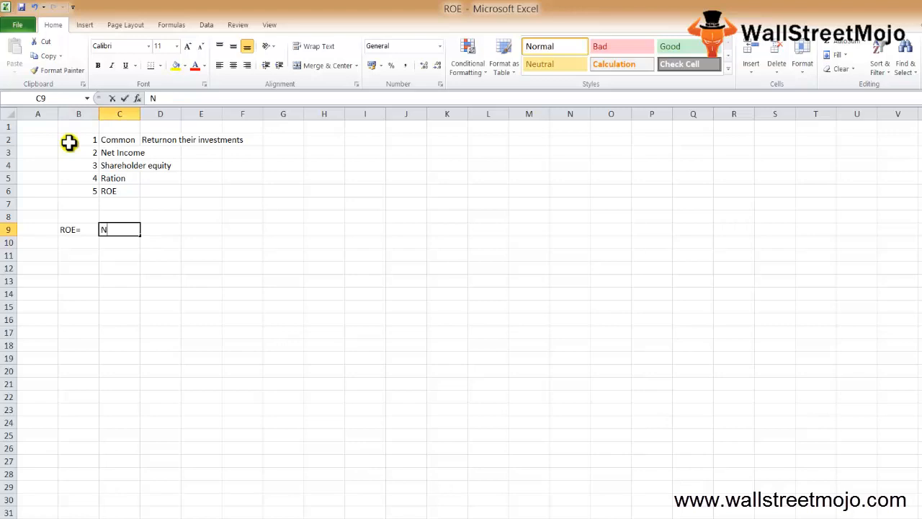
{"action": "type", "text": "et In"}
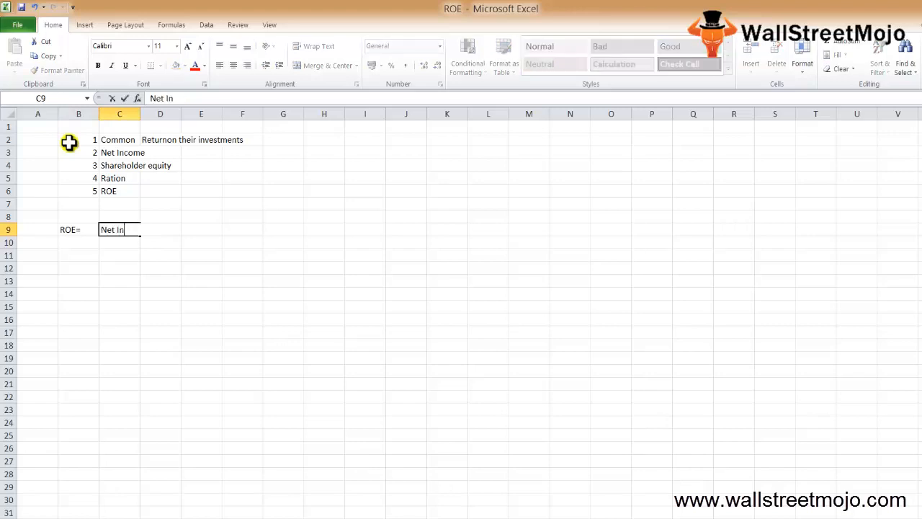
{"action": "type", "text": "Shareholders"}
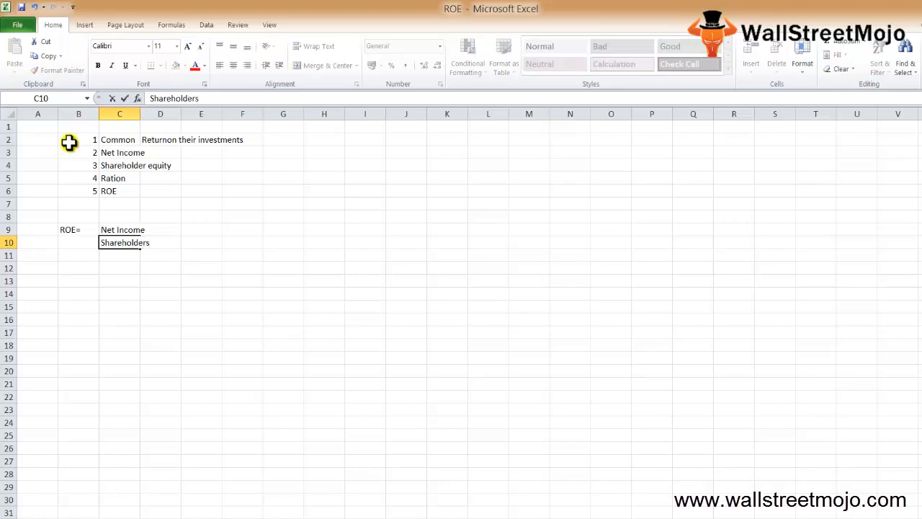
{"action": "type", "text": "Equi"}
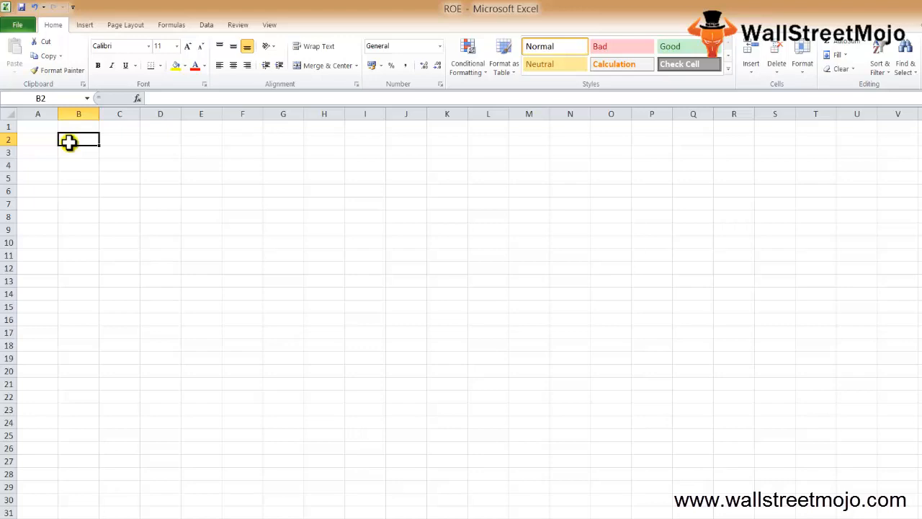
Step: Enter Vegas Co's 2017 Net Income 120000 and Shareholders equity 600000, then label an ROE row
{"action": "type", "text": "Ve"}
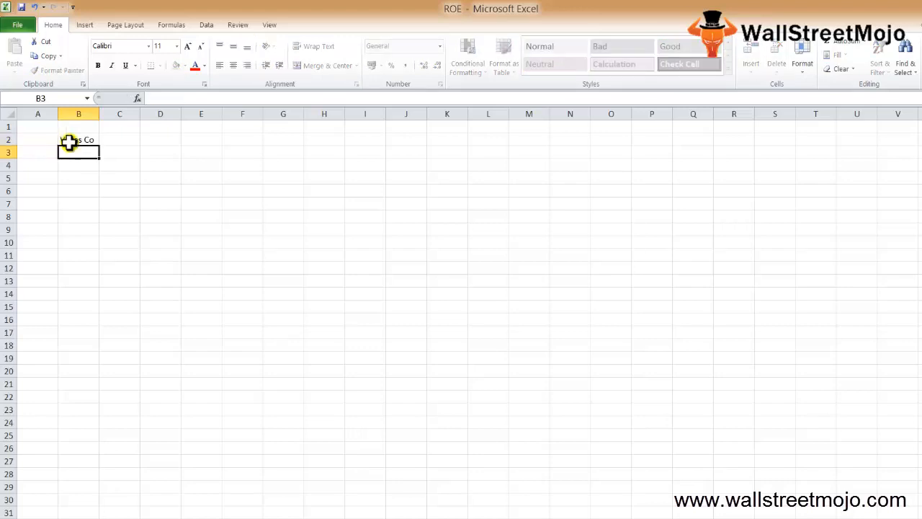
{"action": "type", "text": "Net Income"}
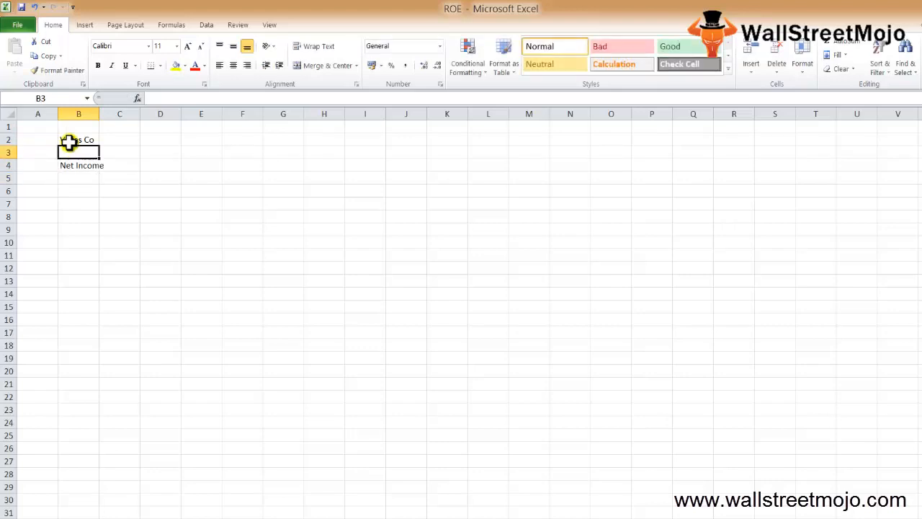
{"action": "type", "text": "2017"}
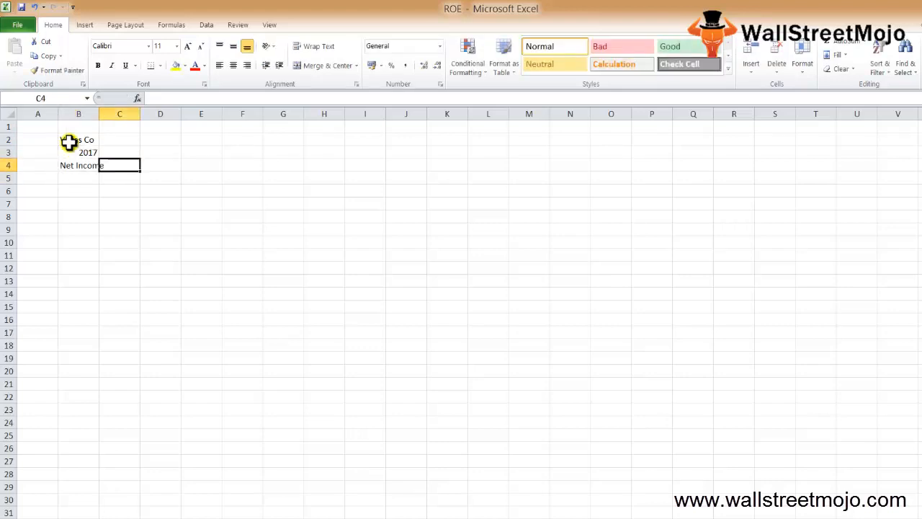
{"action": "type", "text": "120000"}
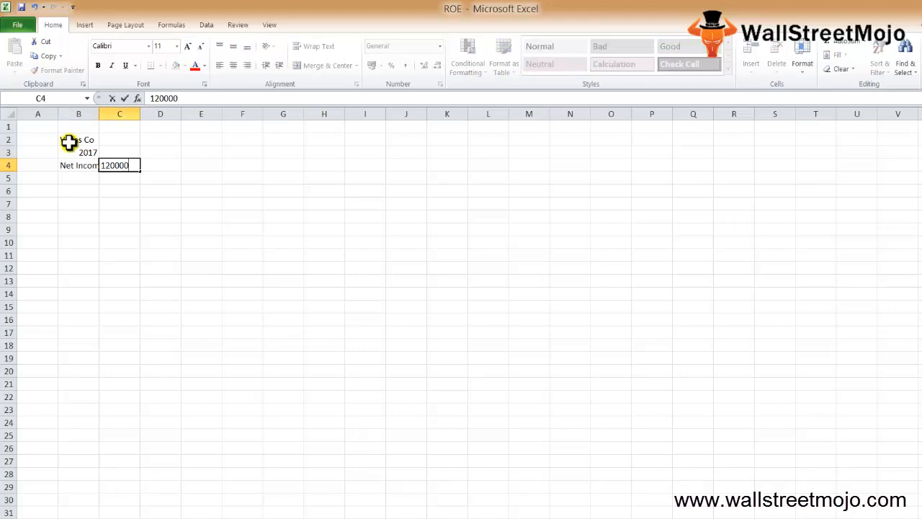
{"action": "type", "text": "Shareholders"}
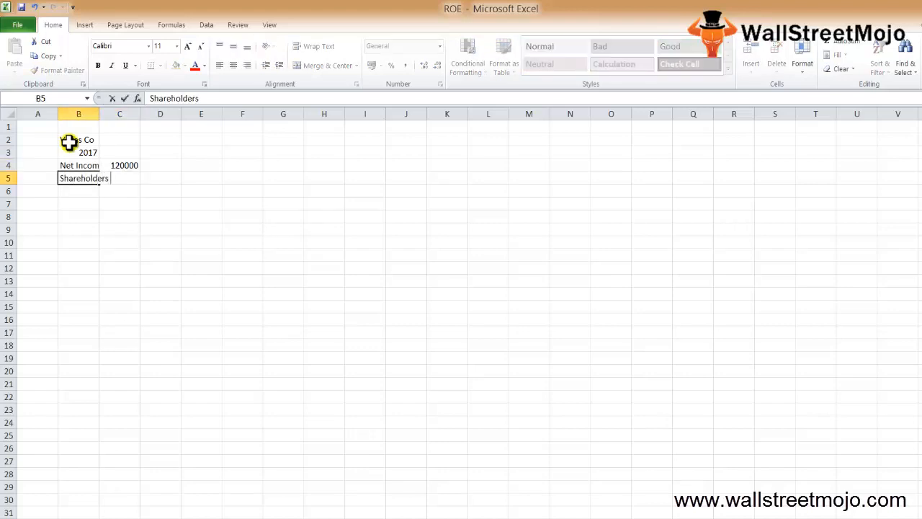
{"action": "type", "text": "equity"}
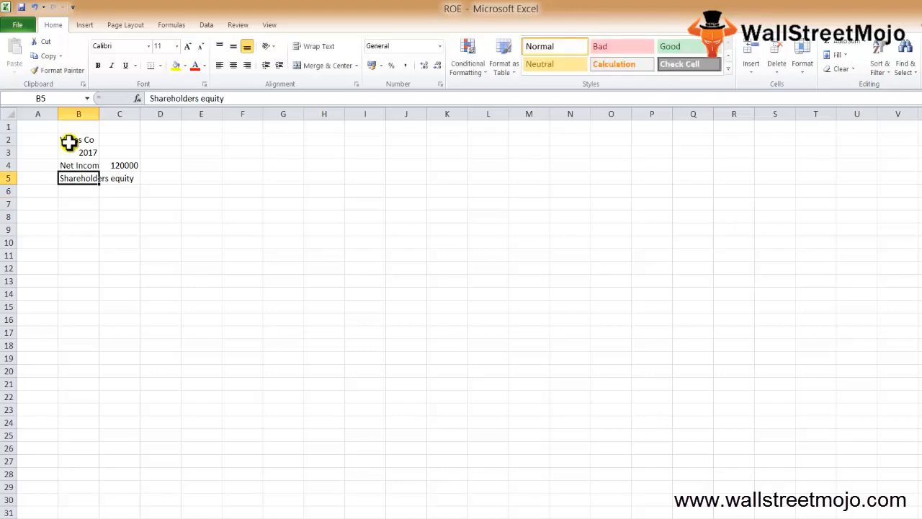
{"action": "type", "text": "600000"}
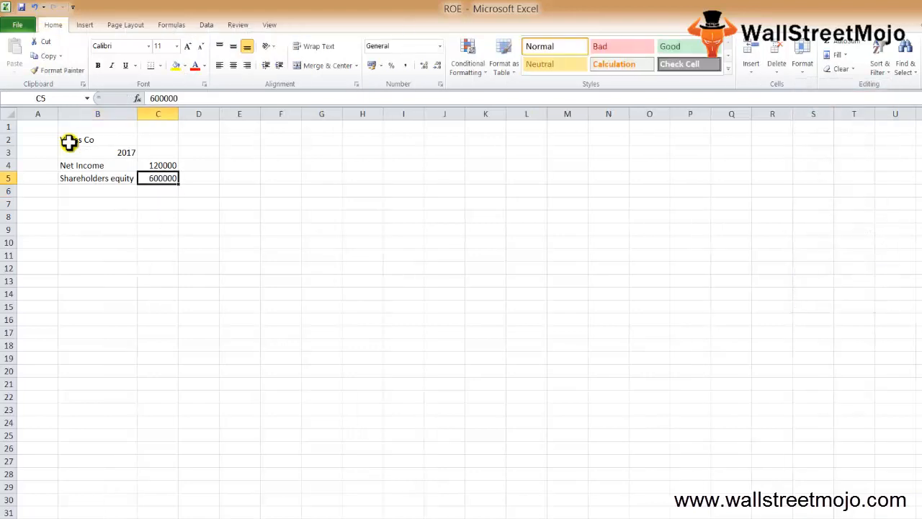
{"action": "left_click", "coordinate": [98, 190]}
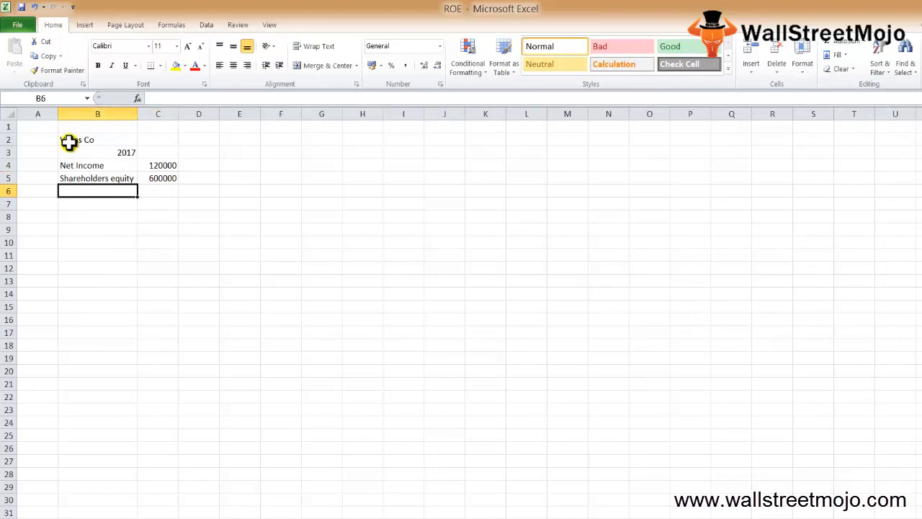
{"action": "type", "text": "ROE"}
{"action": "left_click", "coordinate": [157, 204]}
{"action": "type", "text": "=C4/C5"}
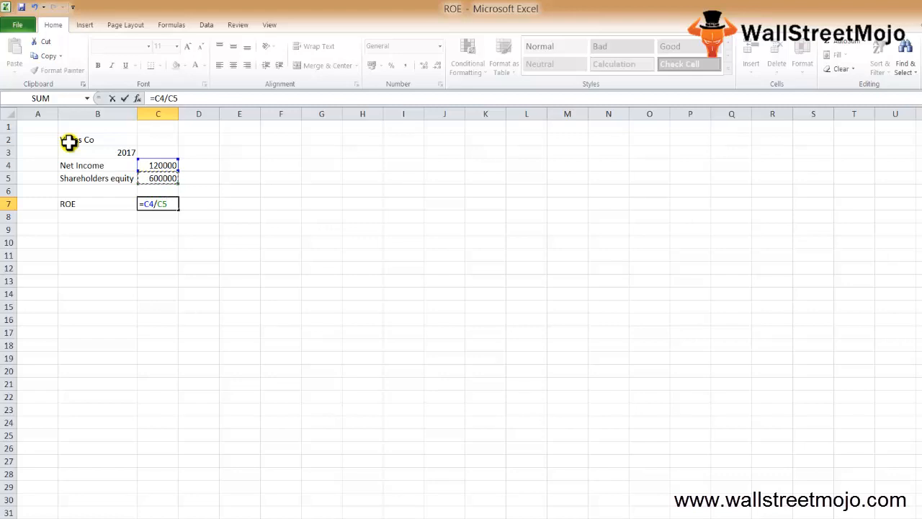
Step: Commit the ROE formula as 20%, note 'Similar co of the same industry', and bring up the Nestle article
{"action": "key", "text": "Enter"}
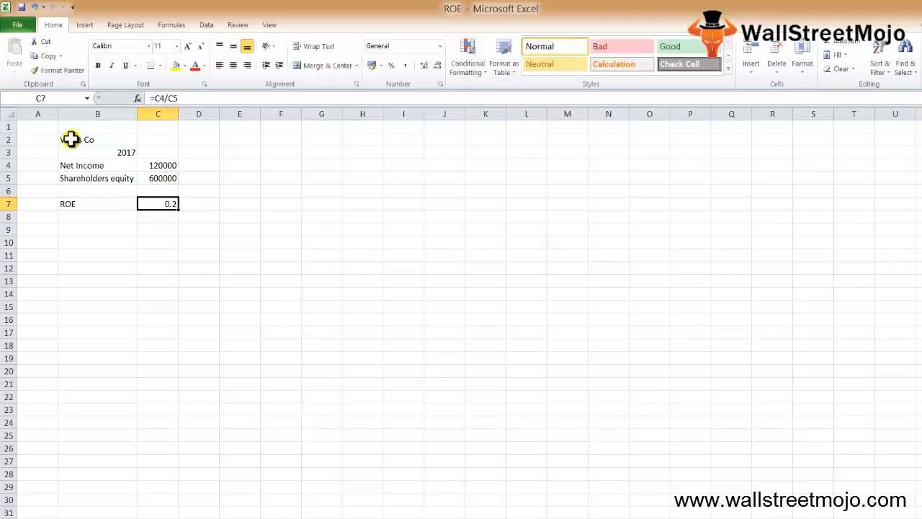
{"action": "left_click", "coordinate": [391, 65]}
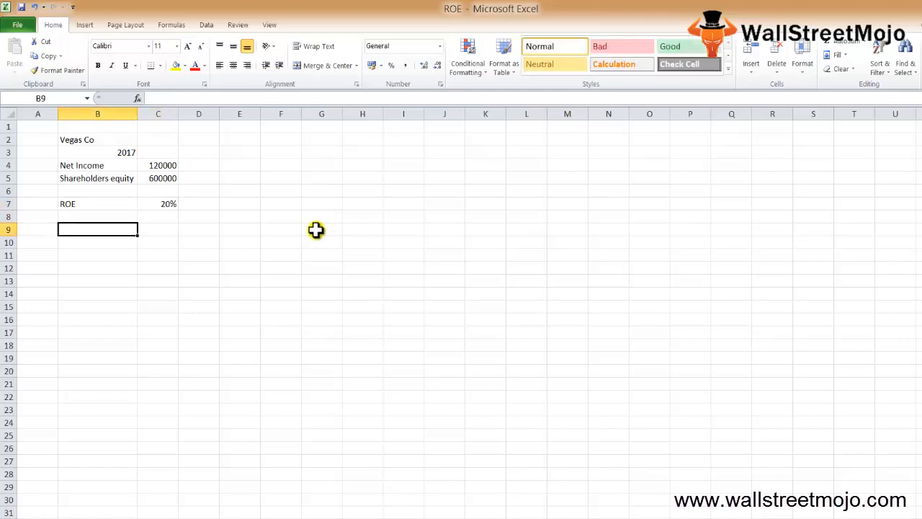
{"action": "type", "text": "Similar"}
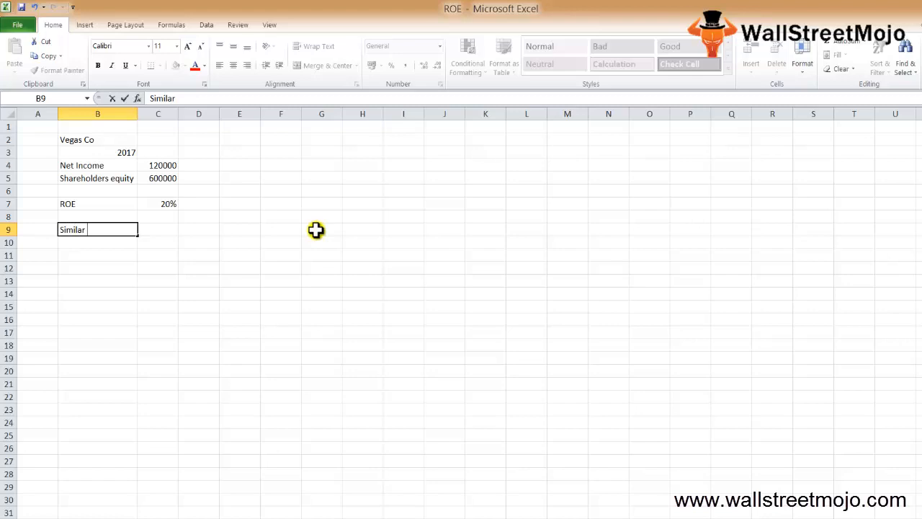
{"action": "type", "text": "co"}
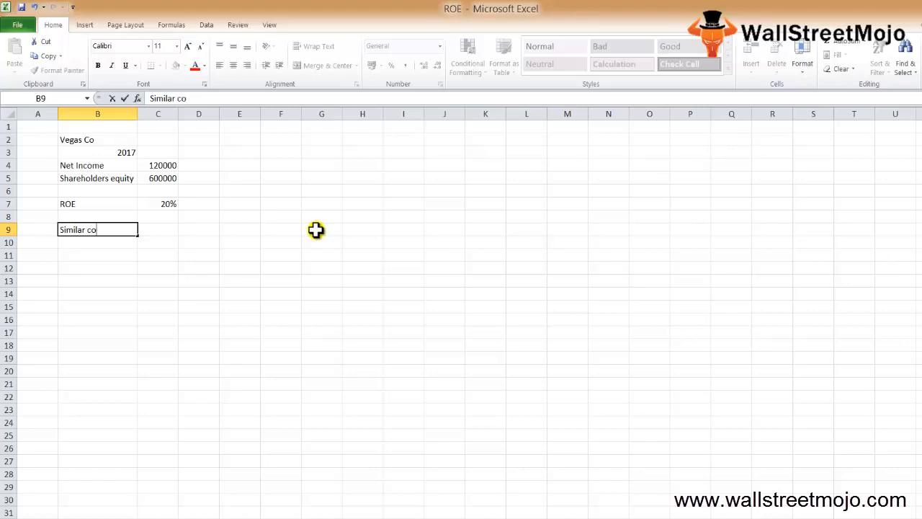
{"action": "type", "text": "of the same industry"}
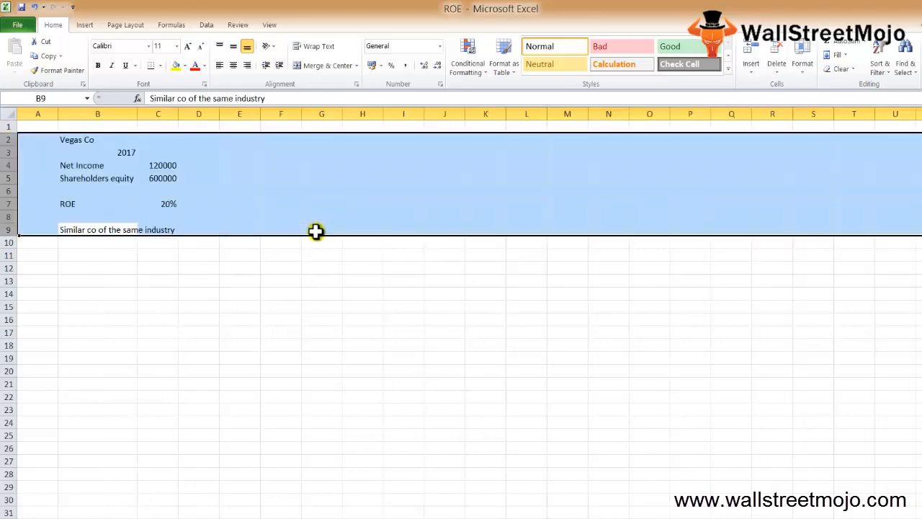
{"action": "left_click", "coordinate": [239, 254]}
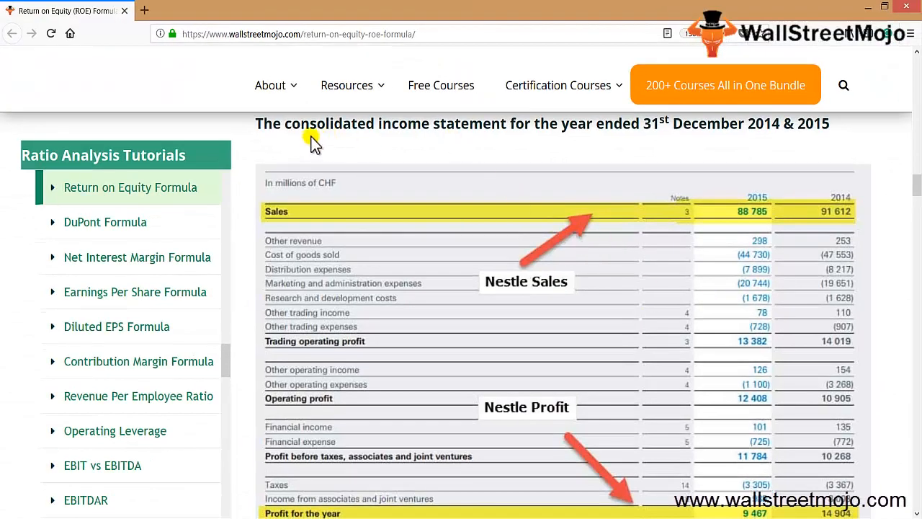
{"action": "mouse_move", "coordinate": [431, 135]}
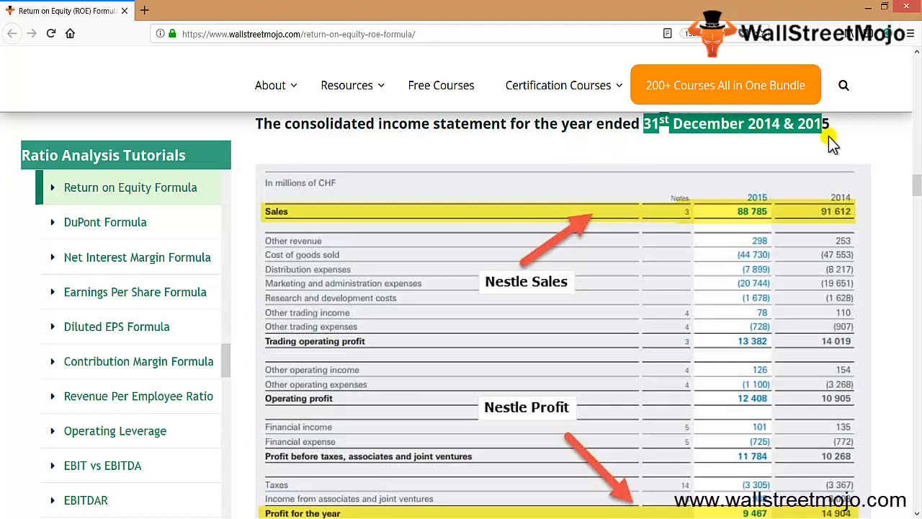
{"action": "mouse_move", "coordinate": [789, 216]}
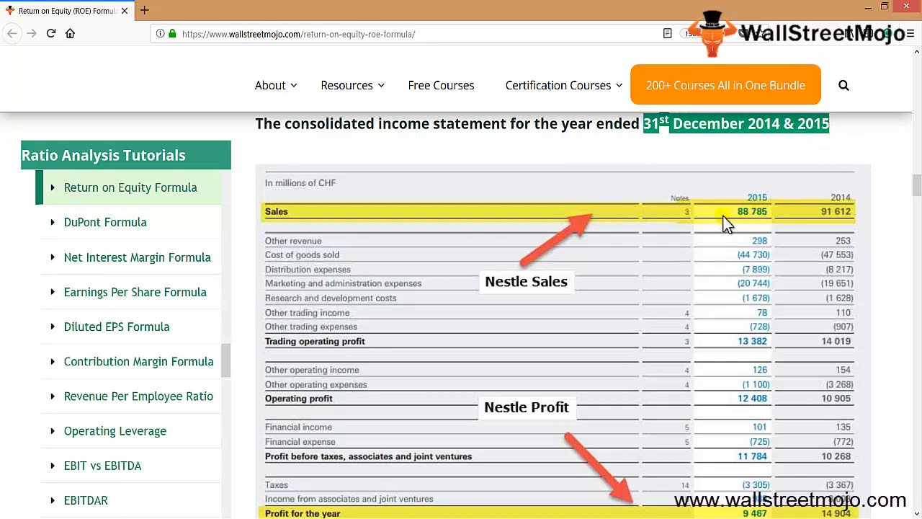
{"action": "mouse_move", "coordinate": [900, 242]}
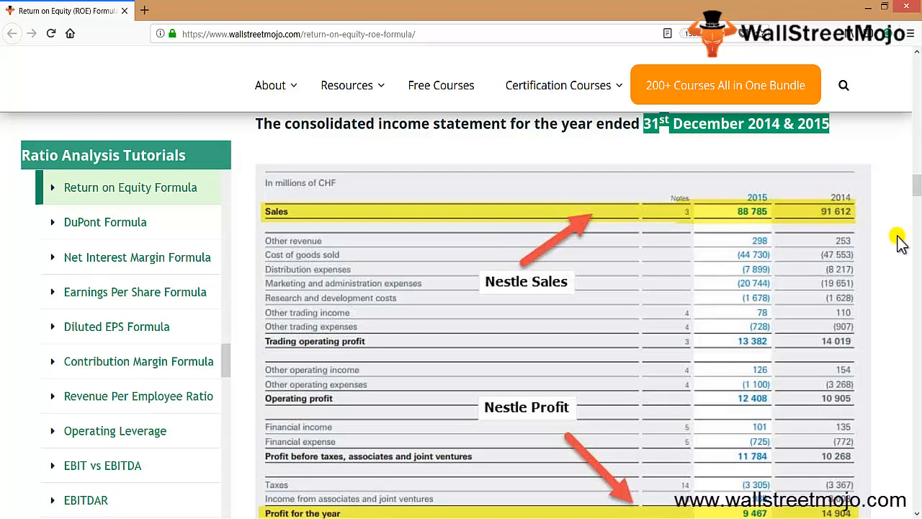
{"action": "mouse_move", "coordinate": [771, 260]}
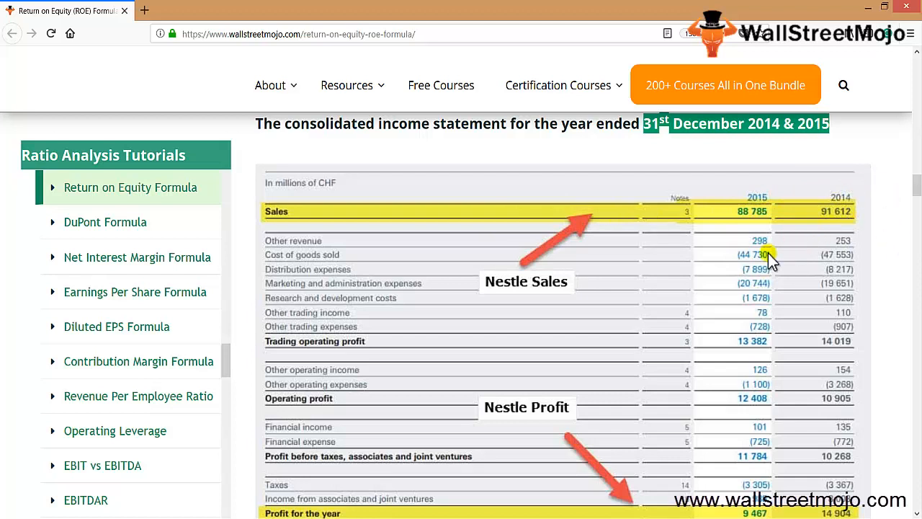
{"action": "mouse_move", "coordinate": [746, 229]}
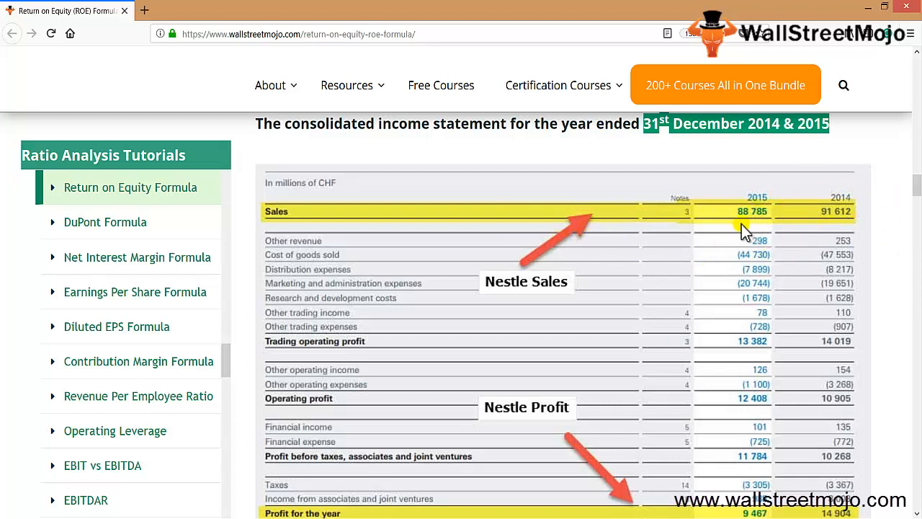
Step: Scroll the Nestle income statement down to the 2015 and 2014 profit for the year
{"action": "scroll", "scroll_direction": "down", "scroll_amount": 3}
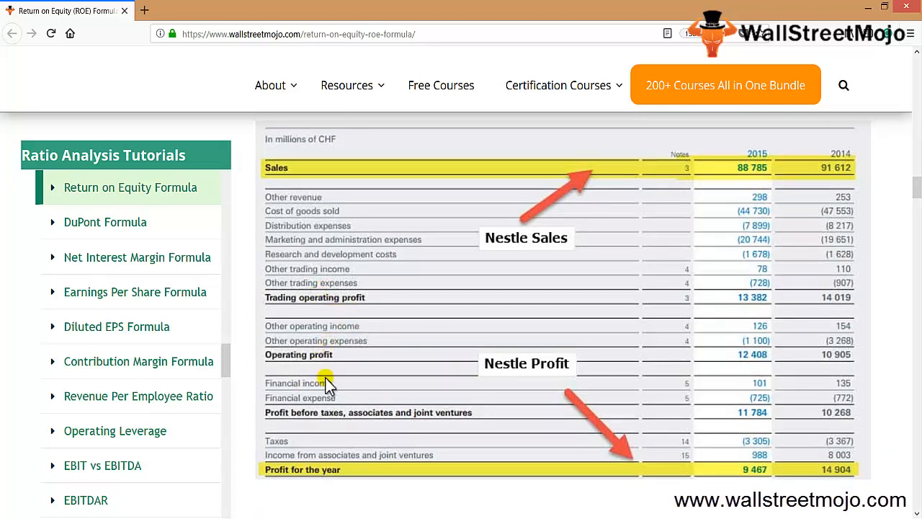
{"action": "mouse_move", "coordinate": [781, 453]}
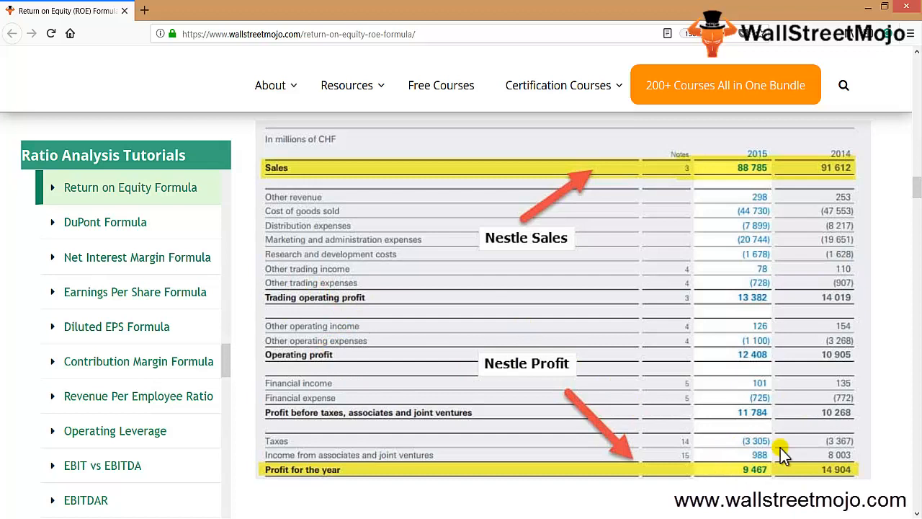
{"action": "mouse_move", "coordinate": [727, 487]}
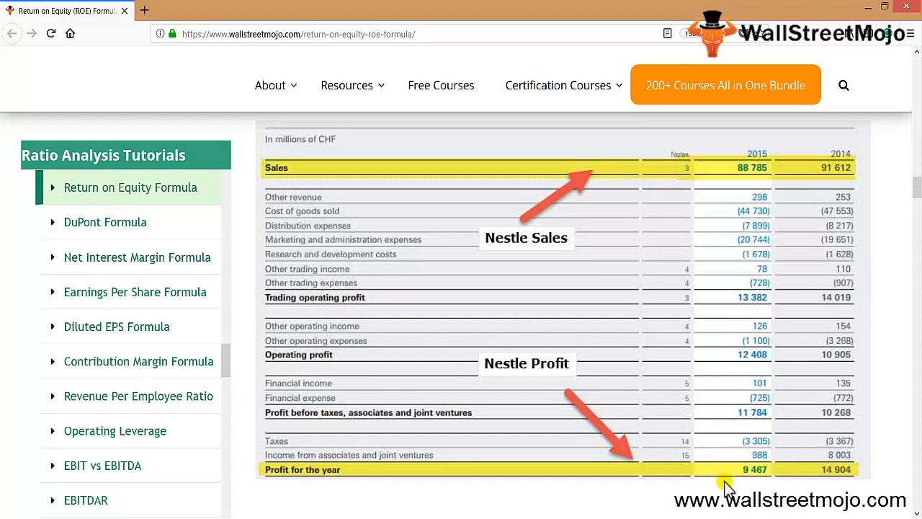
{"action": "mouse_move", "coordinate": [763, 482]}
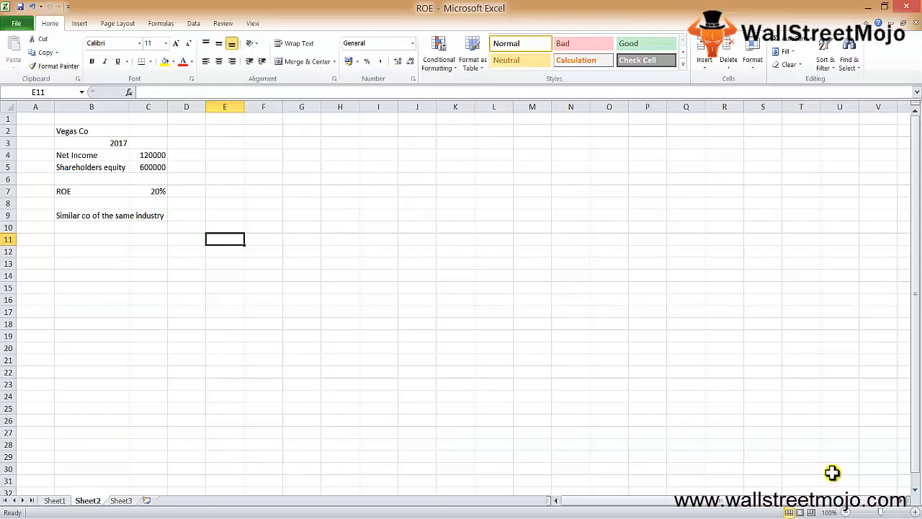
Step: Point out the Net Income row in the Vegas Co sheet and switch back to the article
{"action": "left_click", "coordinate": [90, 154]}
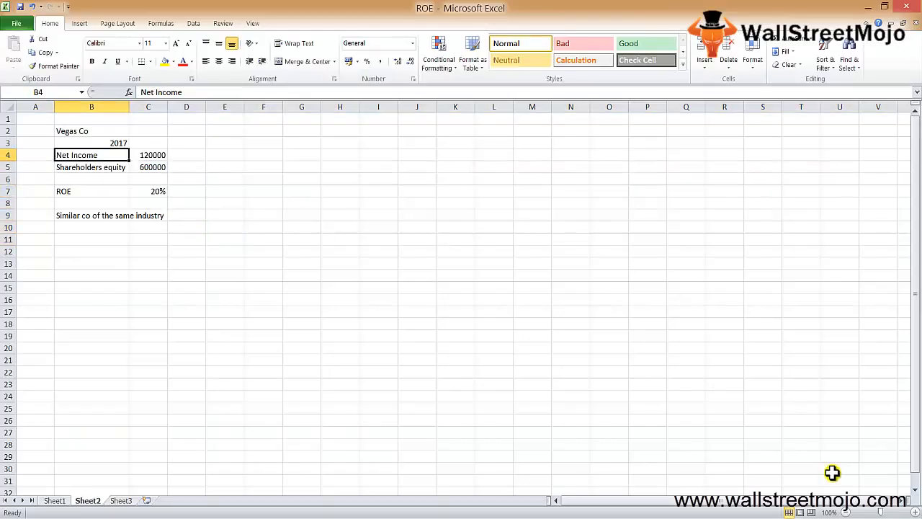
{"action": "left_click", "coordinate": [9, 154]}
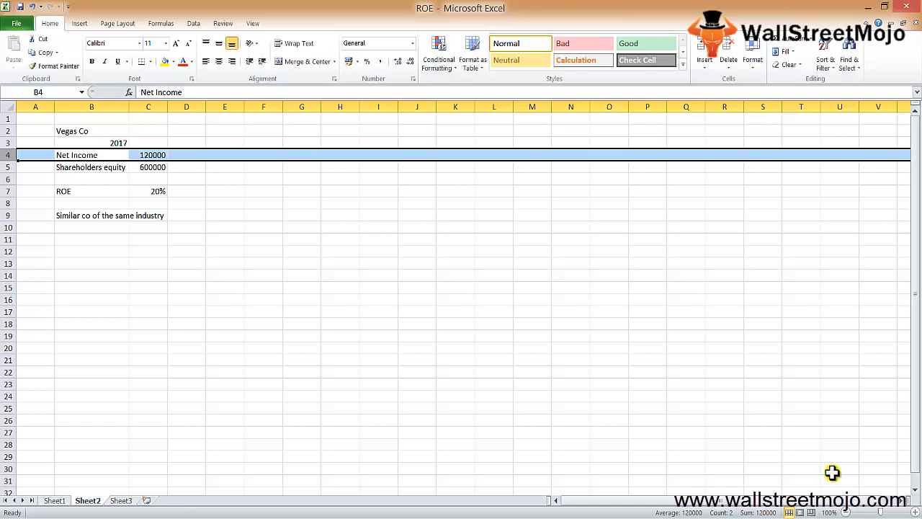
{"action": "left_click", "coordinate": [35, 167]}
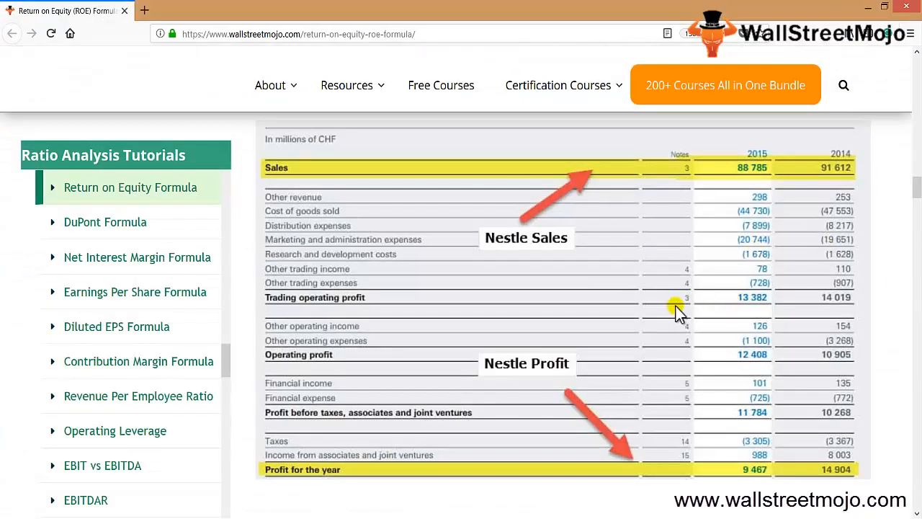
Step: Scroll to Nestle's consolidated balance sheet, highlight its date and review total equity
{"action": "scroll", "scroll_direction": "down", "scroll_amount": 3}
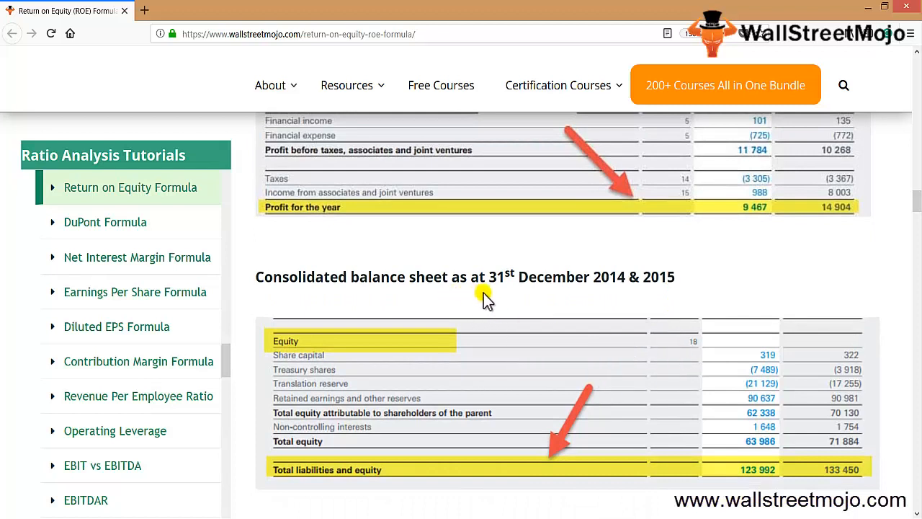
{"action": "left_click_drag", "start_coordinate": [487, 277], "coordinate": [619, 276]}
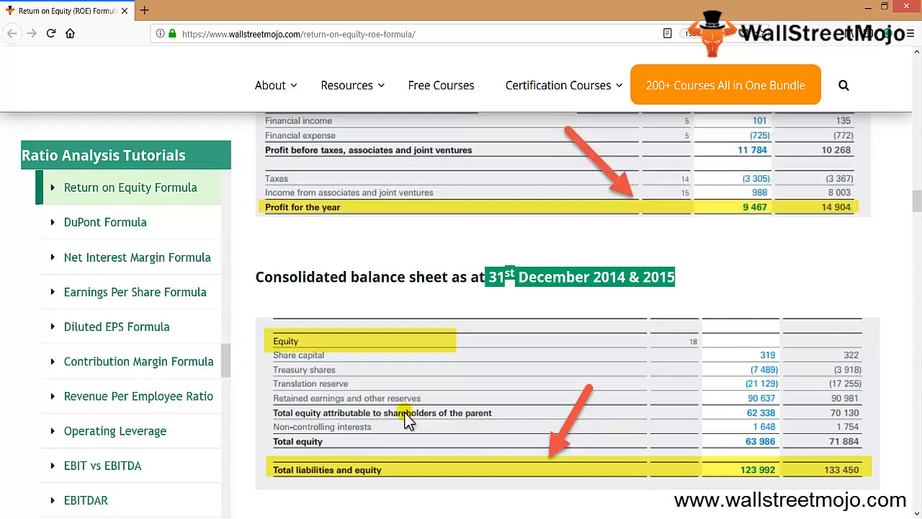
{"action": "mouse_move", "coordinate": [397, 449]}
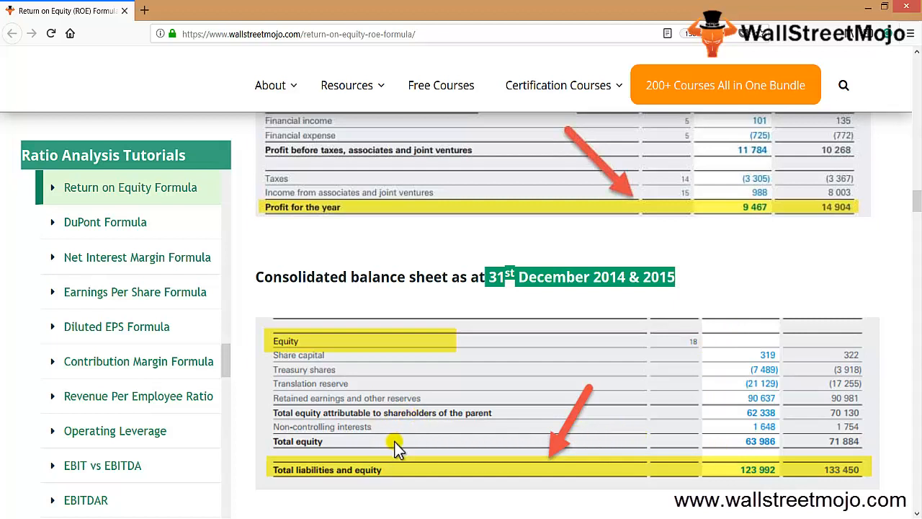
{"action": "mouse_move", "coordinate": [531, 435]}
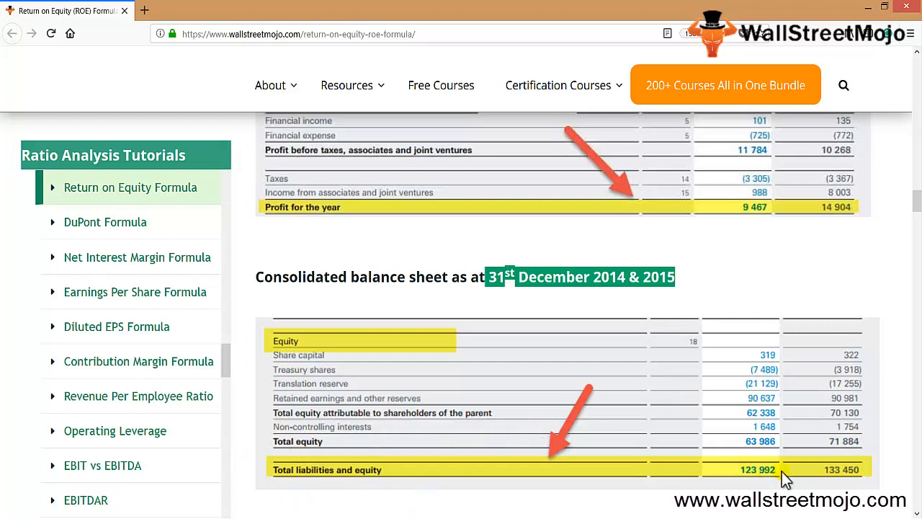
{"action": "mouse_move", "coordinate": [833, 430]}
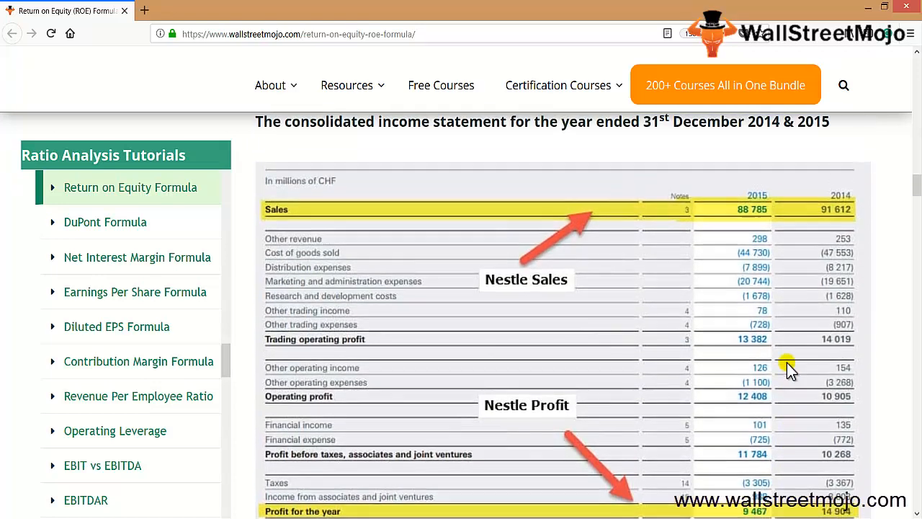
{"action": "scroll", "scroll_direction": "down", "scroll_amount": 3}
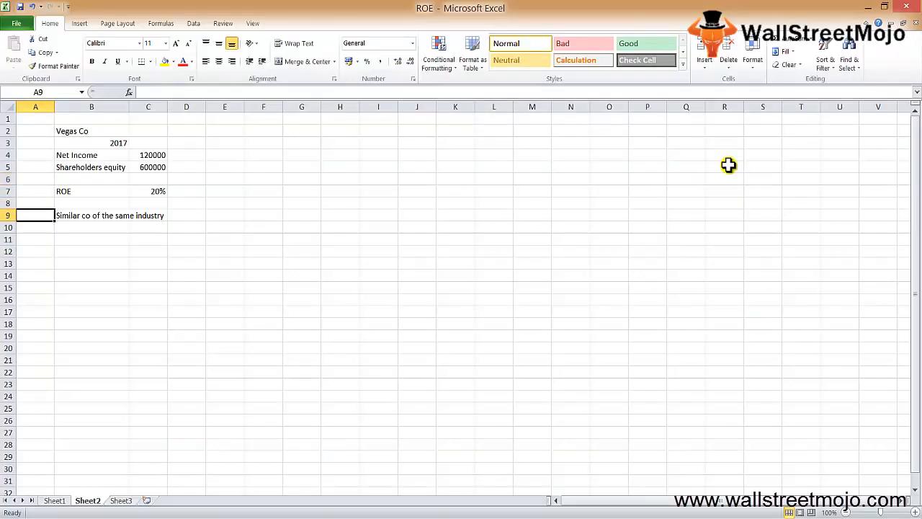
Step: Set up a Nestle table with 2015 and 2014 columns and Net Income and Shareholder Equity rows
{"action": "type", "text": "Ne"}
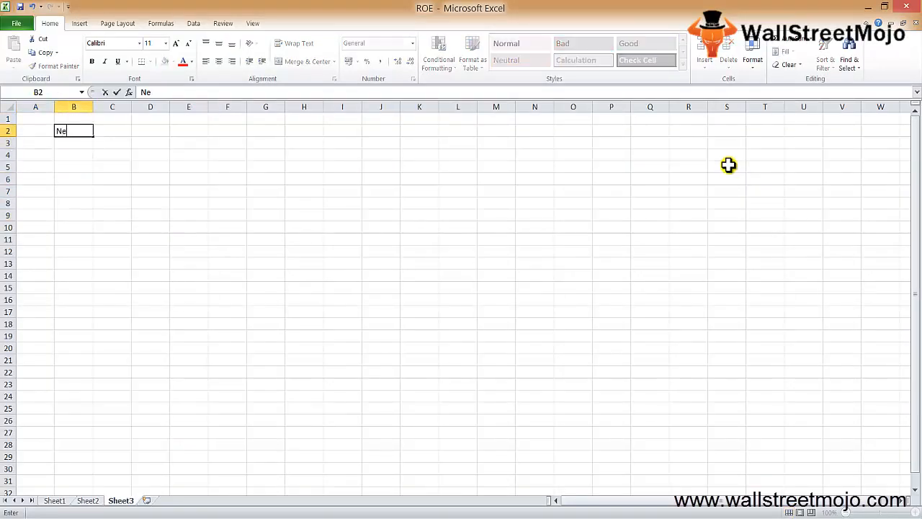
{"action": "type", "text": "stle"}
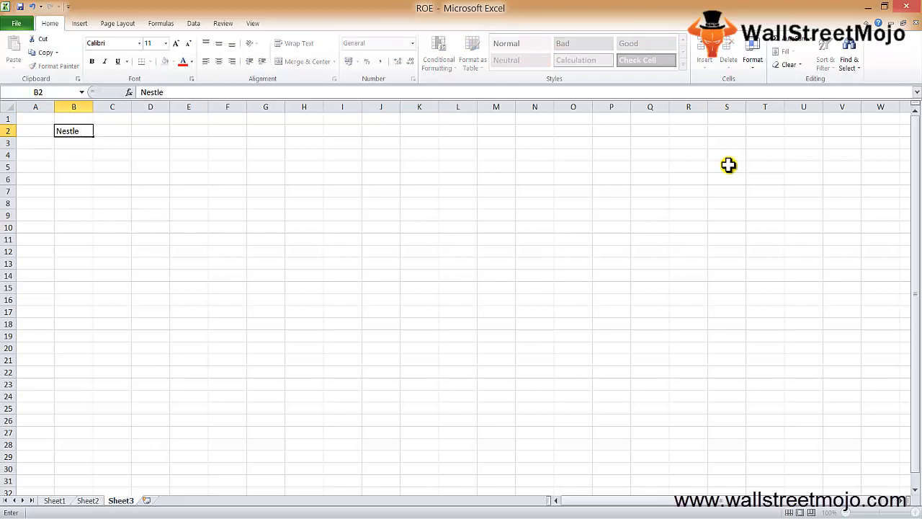
{"action": "type", "text": "2014"}
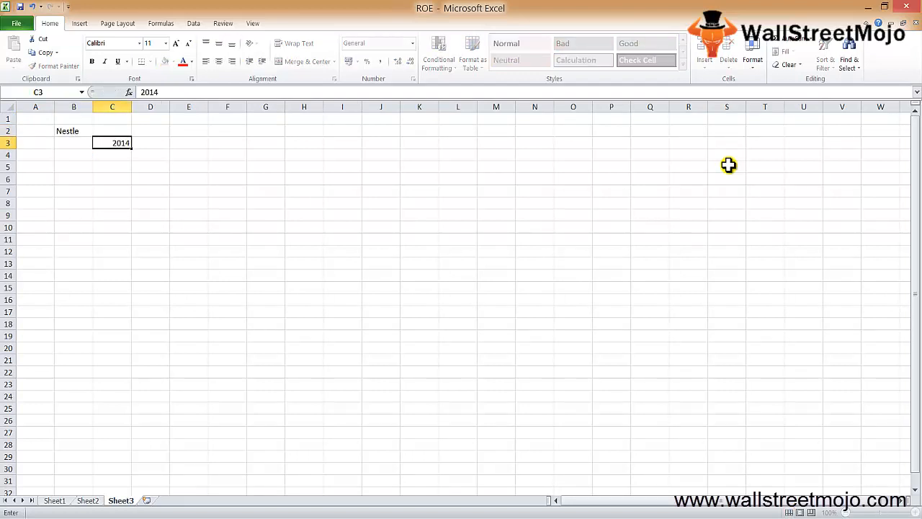
{"action": "type", "text": "20"}
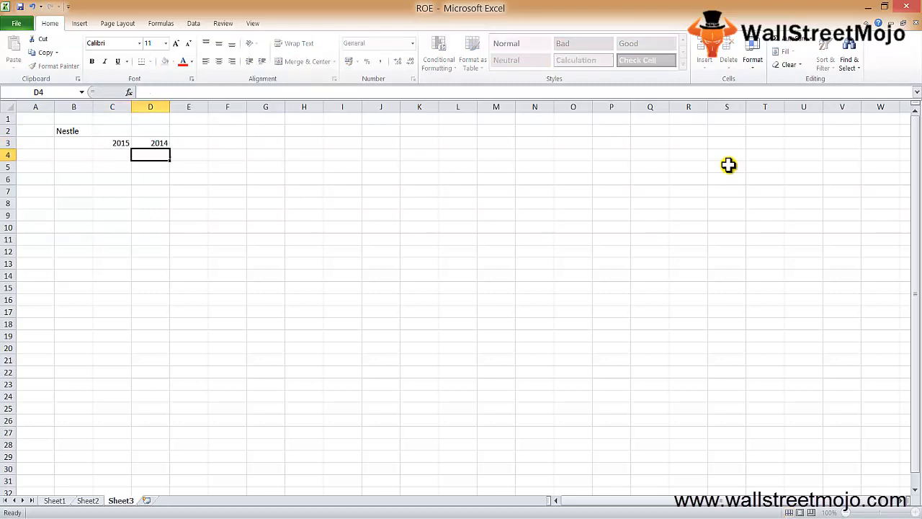
{"action": "type", "text": "Net I"}
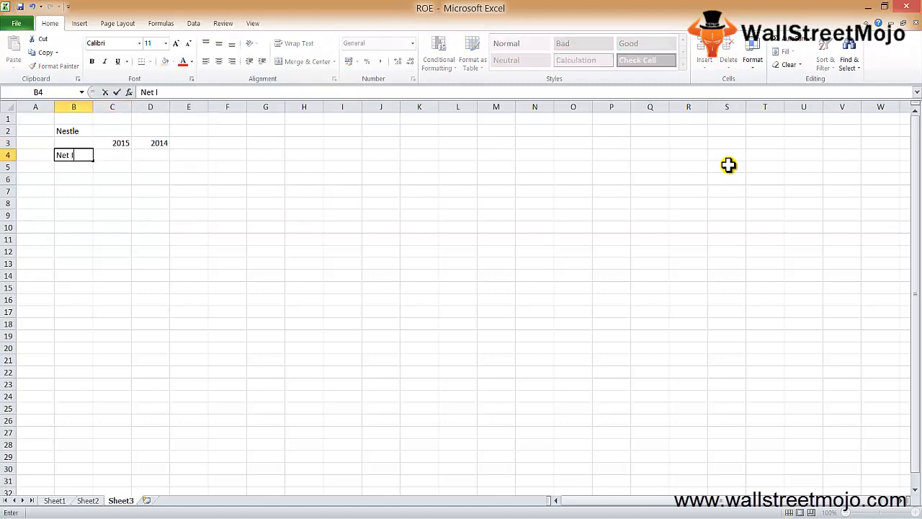
{"action": "type", "text": "Share"}
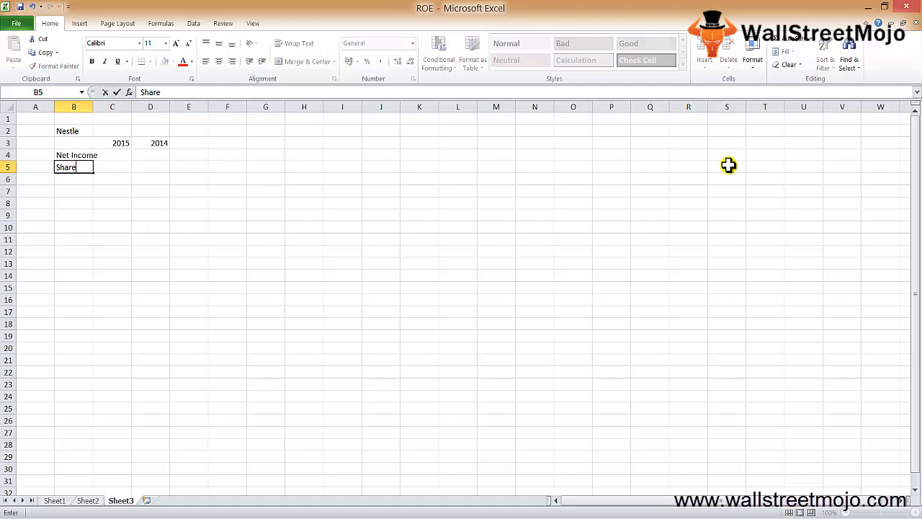
{"action": "type", "text": "holder Equity"}
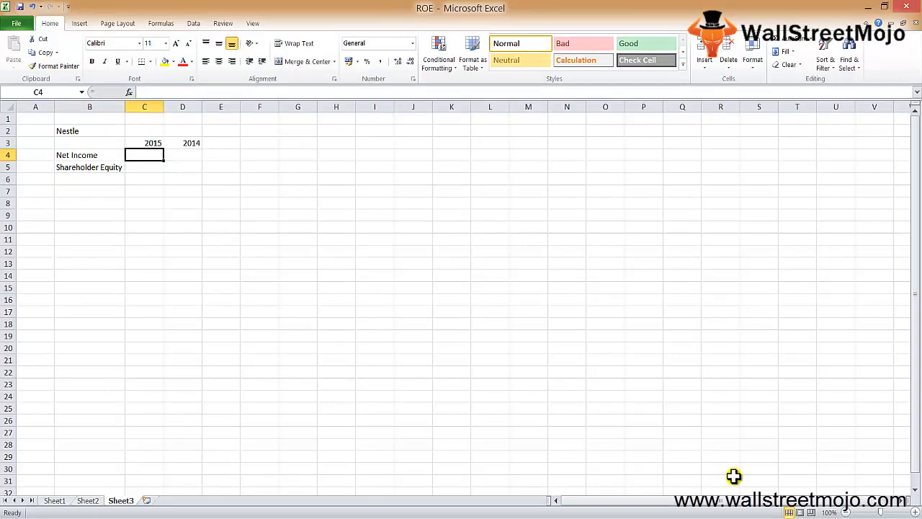
Step: Enter Nestle's Net Income of 9467 for 2015 and 14904 for 2014
{"action": "type", "text": "14904"}
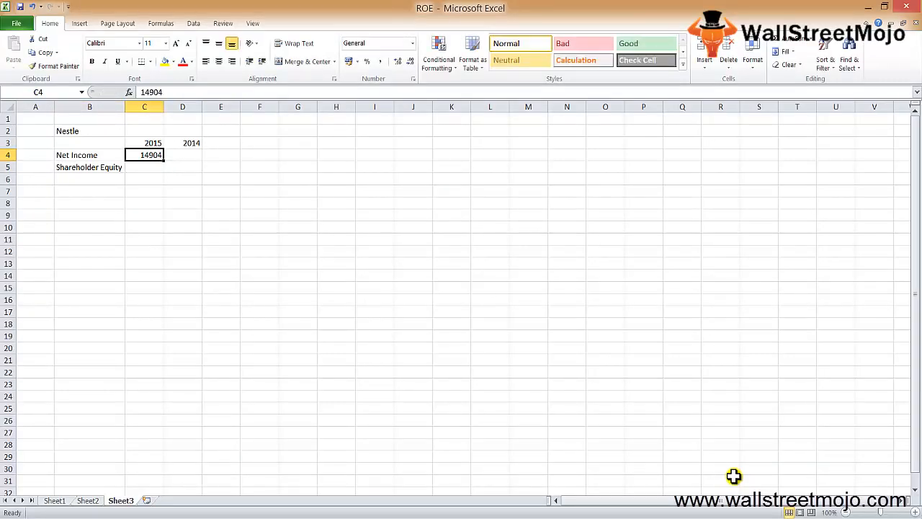
{"action": "type", "text": "9467"}
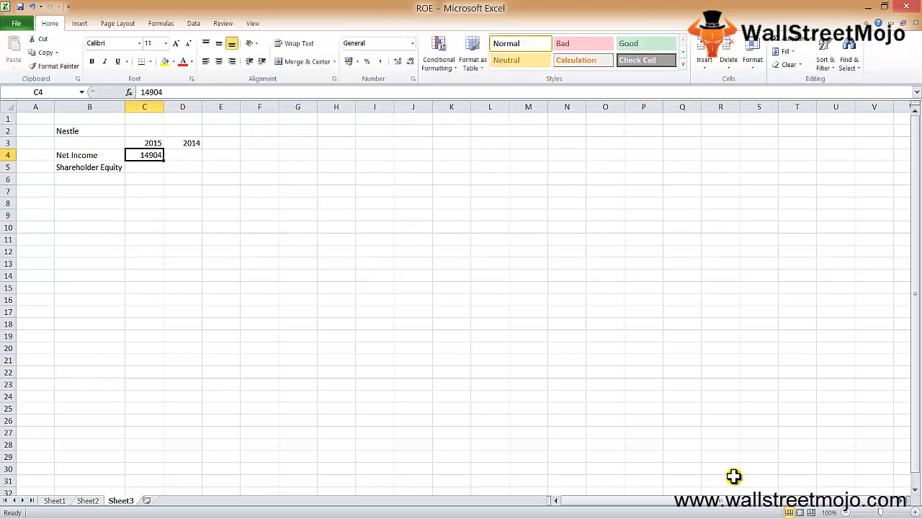
{"action": "type", "text": "+46"}
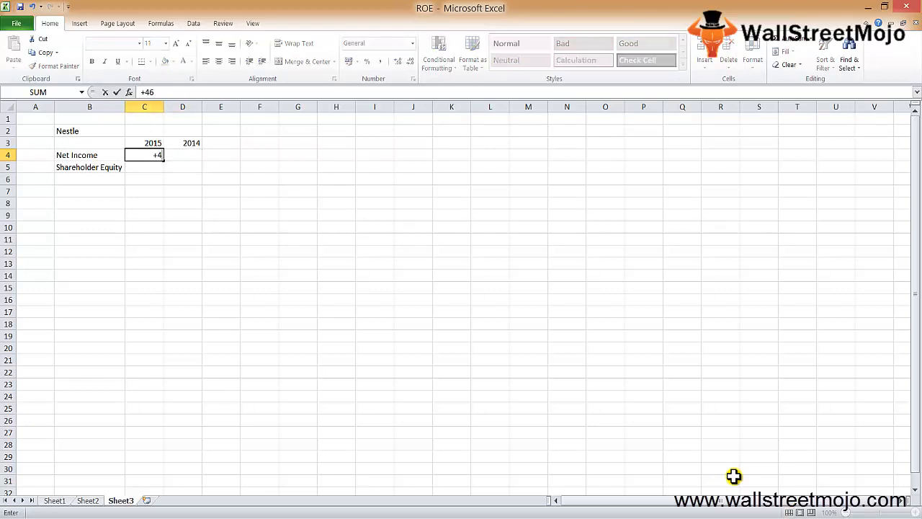
{"action": "type", "text": "9467"}
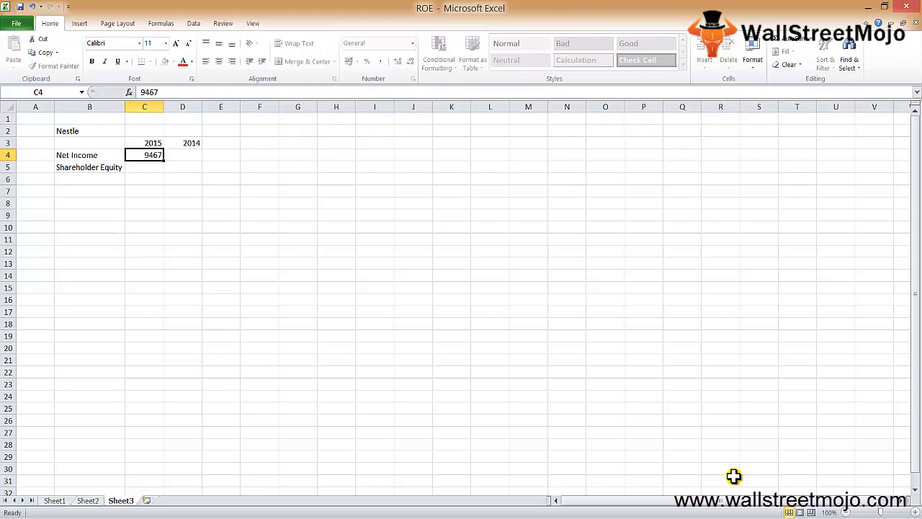
{"action": "type", "text": "149"}
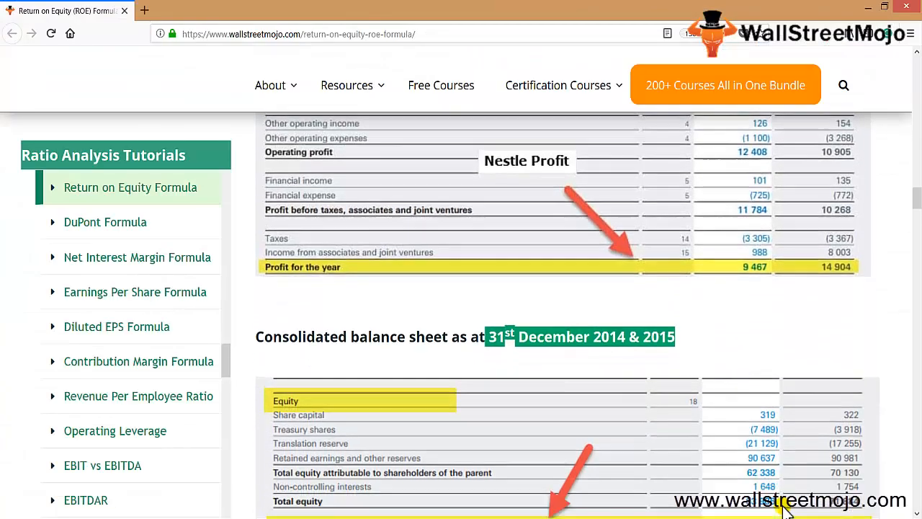
Step: Scroll the article down to Nestle's balance sheet total equity figures
{"action": "scroll", "scroll_direction": "down", "scroll_amount": 3}
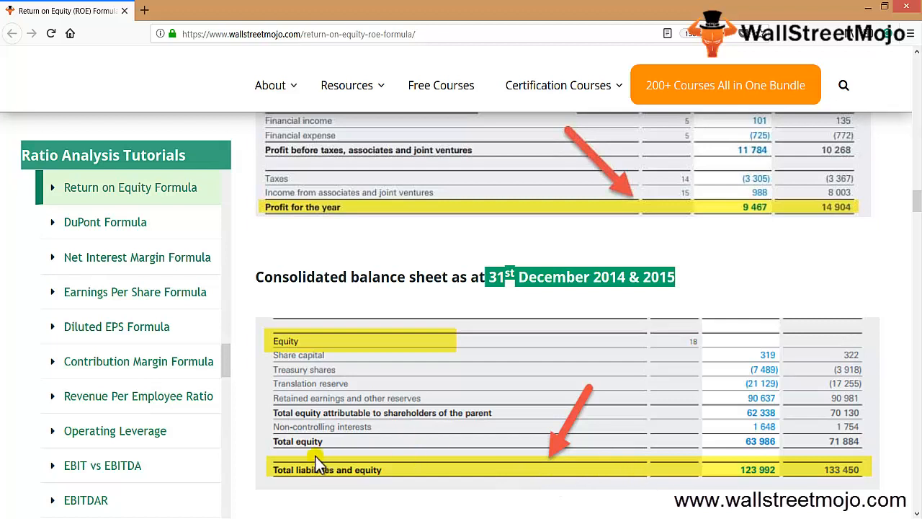
{"action": "mouse_move", "coordinate": [751, 473]}
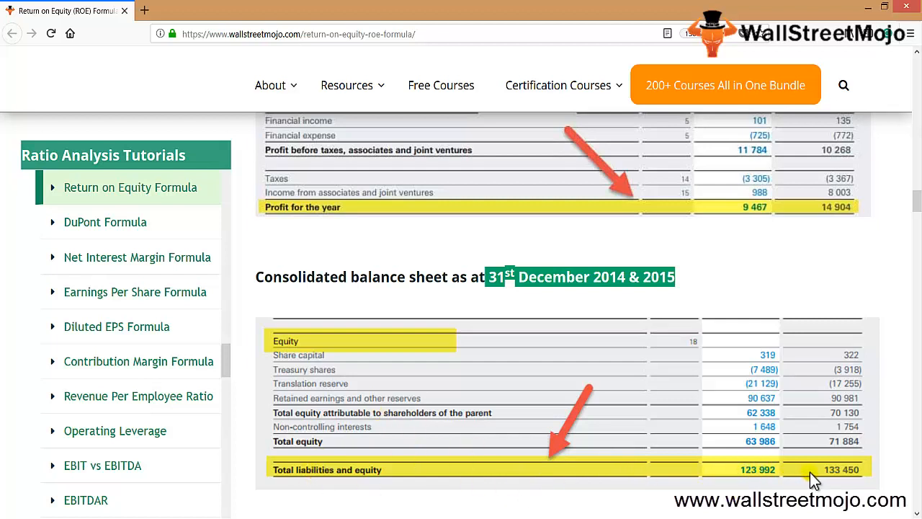
{"action": "mouse_move", "coordinate": [795, 464]}
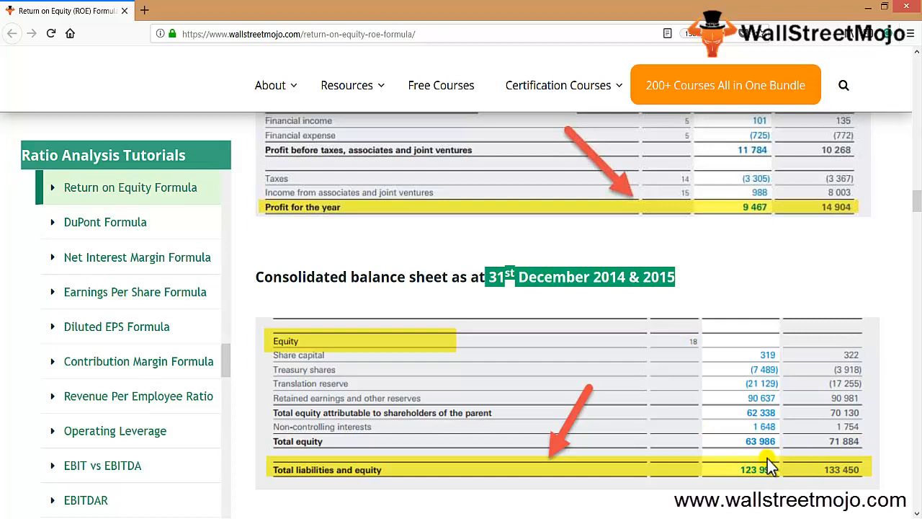
{"action": "mouse_move", "coordinate": [783, 449]}
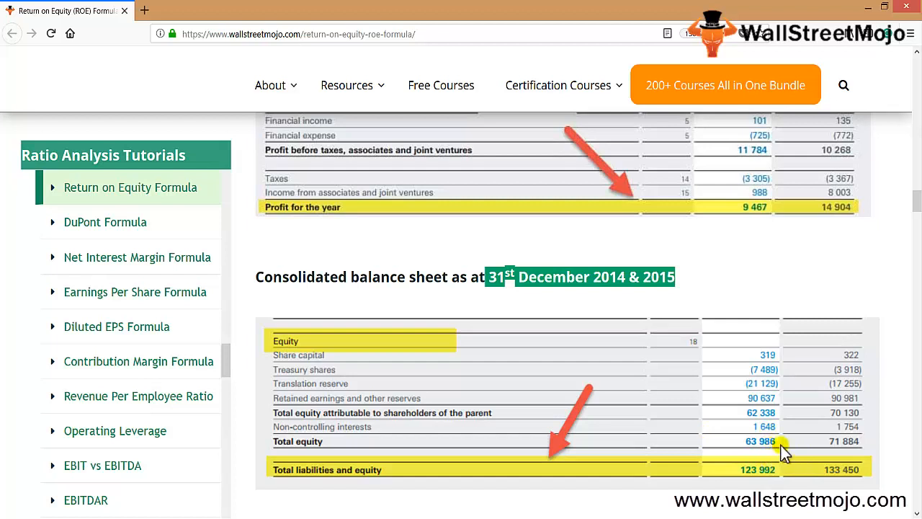
{"action": "mouse_move", "coordinate": [832, 452]}
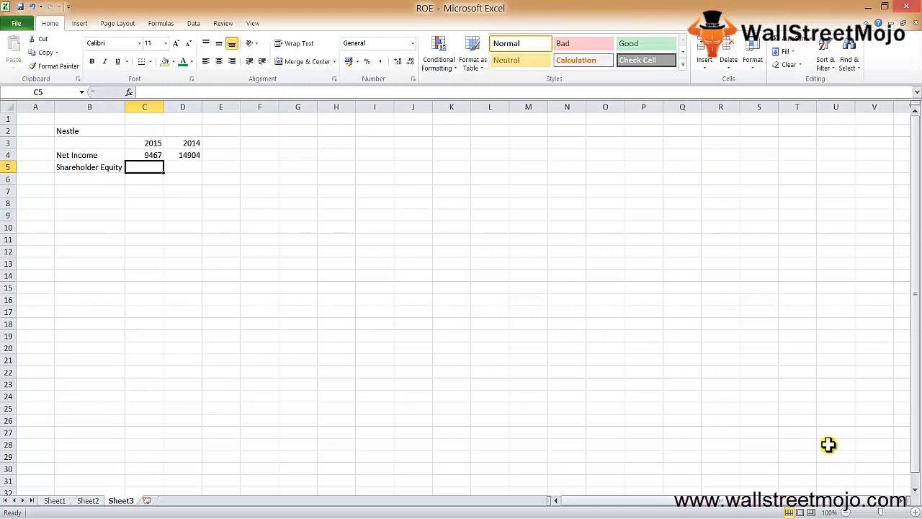
Step: Enter Shareholder Equity 63986 and 71884, add an ROE row filled across, shown as 15% and 21%
{"action": "type", "text": "6"}
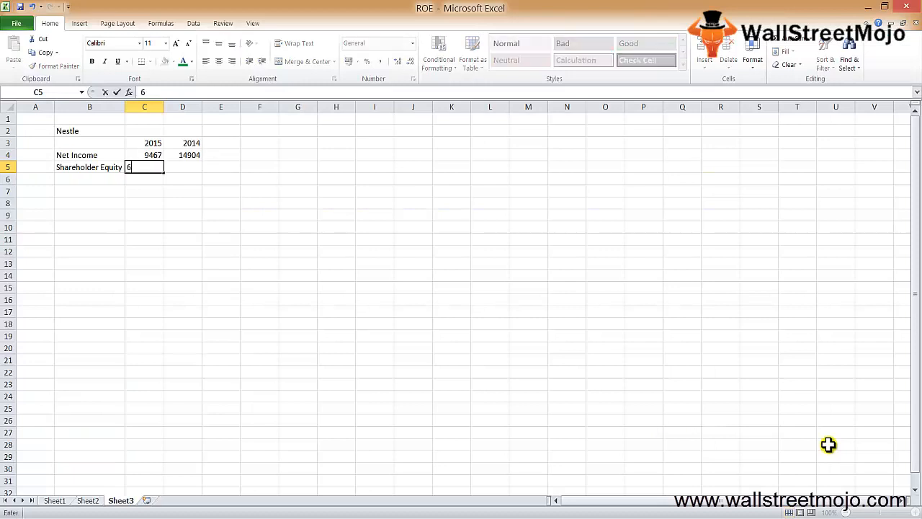
{"action": "type", "text": "63986"}
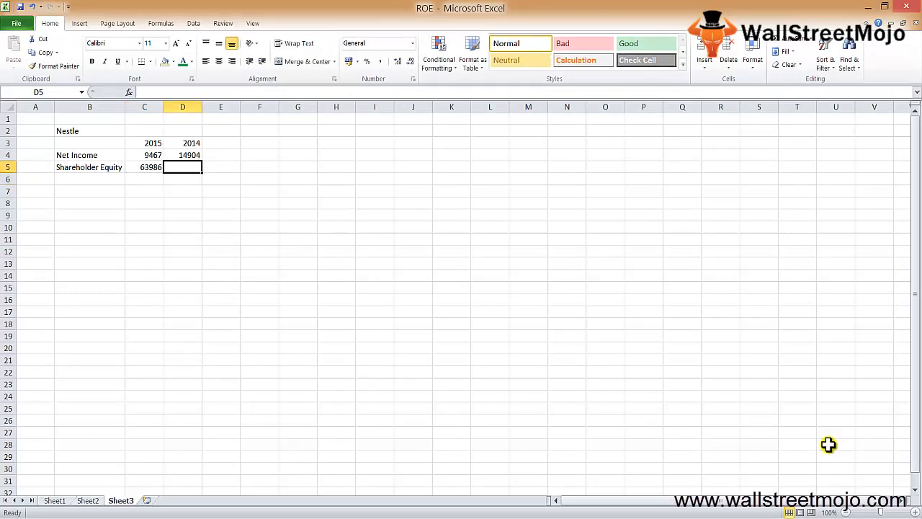
{"action": "type", "text": "71884"}
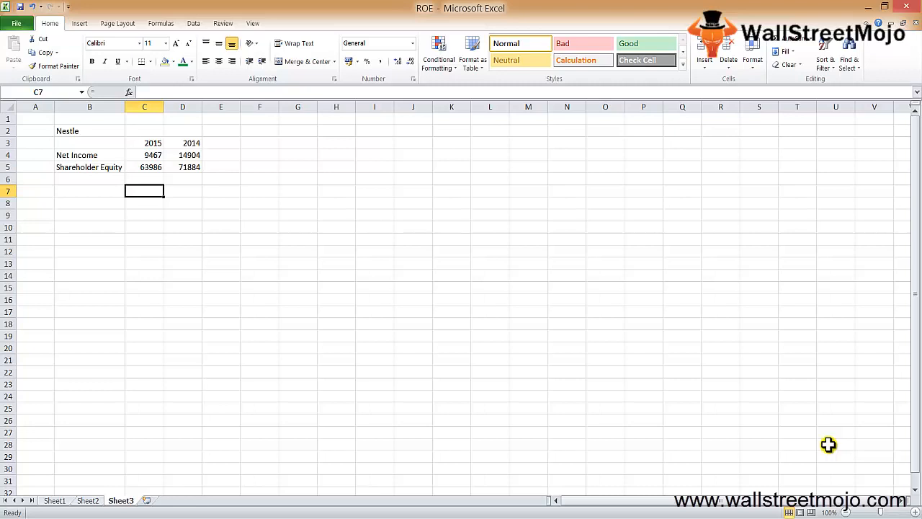
{"action": "type", "text": "r"}
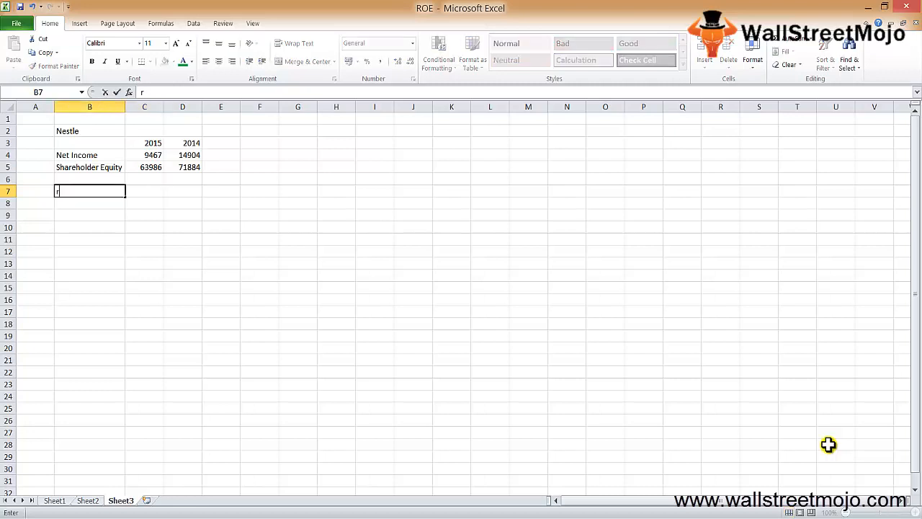
{"action": "type", "text": "OE"}
{"action": "left_click", "coordinate": [144, 190]}
{"action": "type", "text": "=C4/C5"}
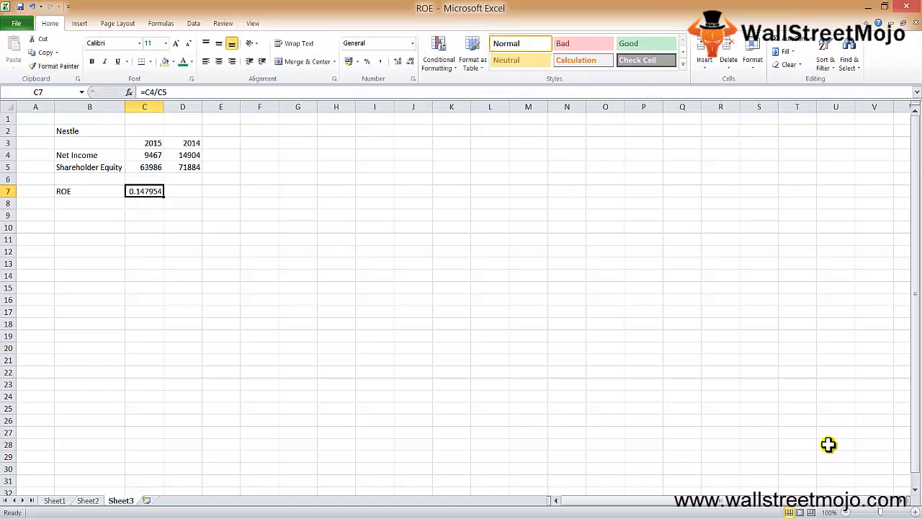
{"action": "left_click_drag", "start_coordinate": [144, 190], "coordinate": [182, 190]}
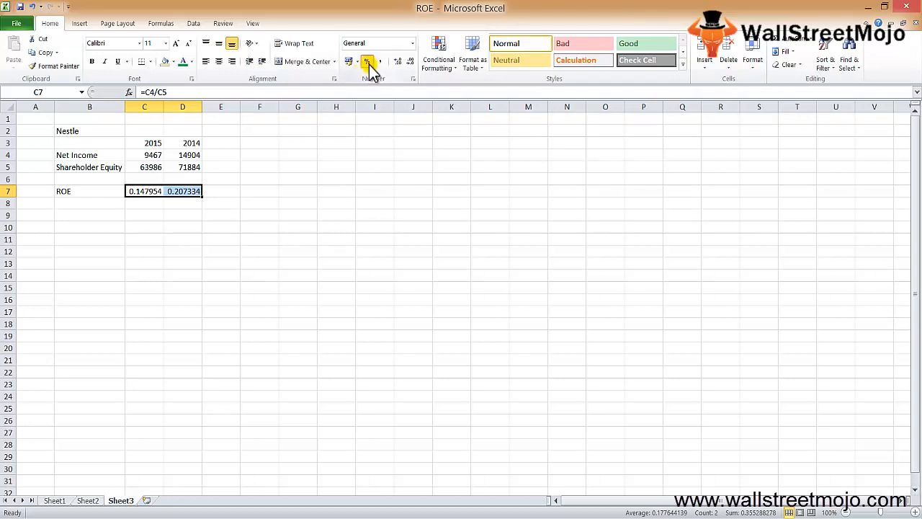
{"action": "left_click", "coordinate": [368, 60]}
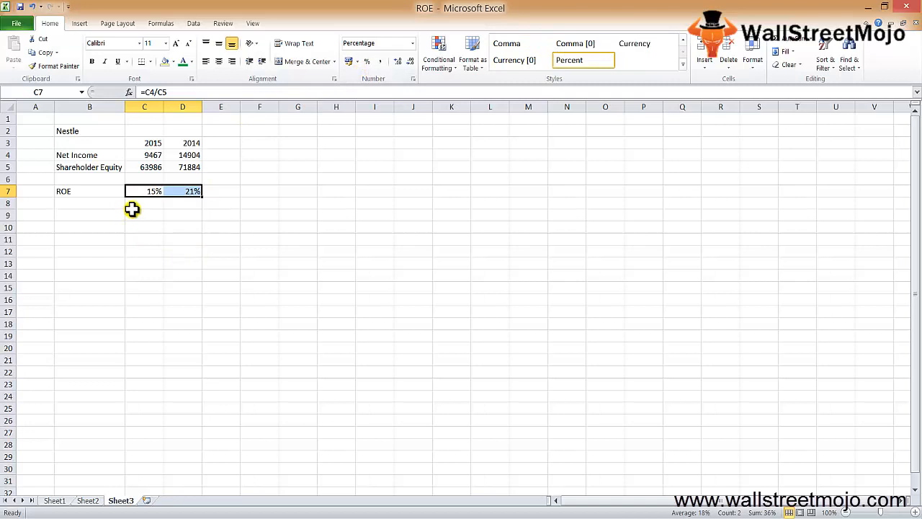
{"action": "mouse_move", "coordinate": [144, 201]}
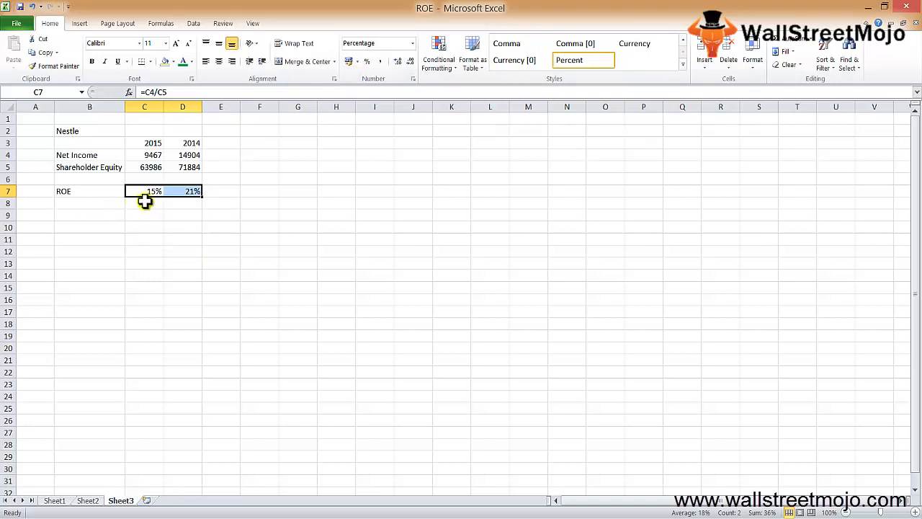
Step: Check the 2015 and 2014 ROE formulas and deselect the results
{"action": "left_click", "coordinate": [181, 191]}
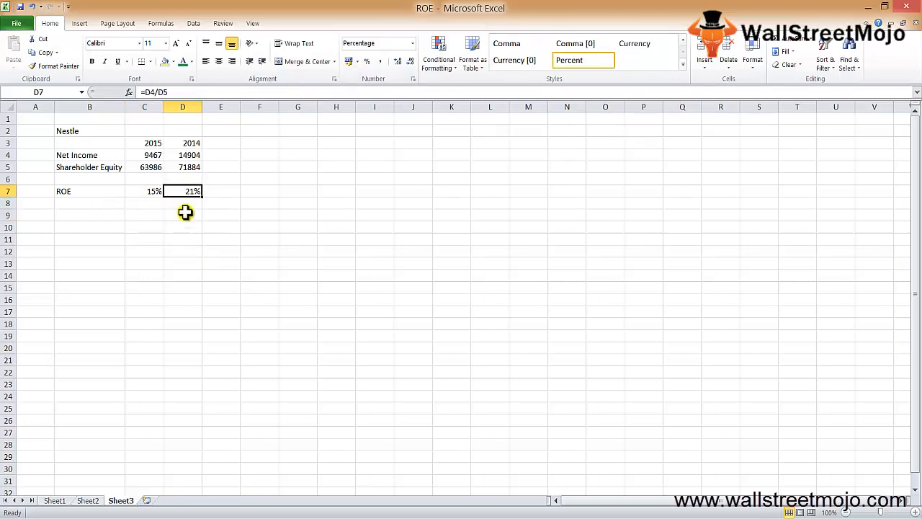
{"action": "left_click", "coordinate": [144, 190]}
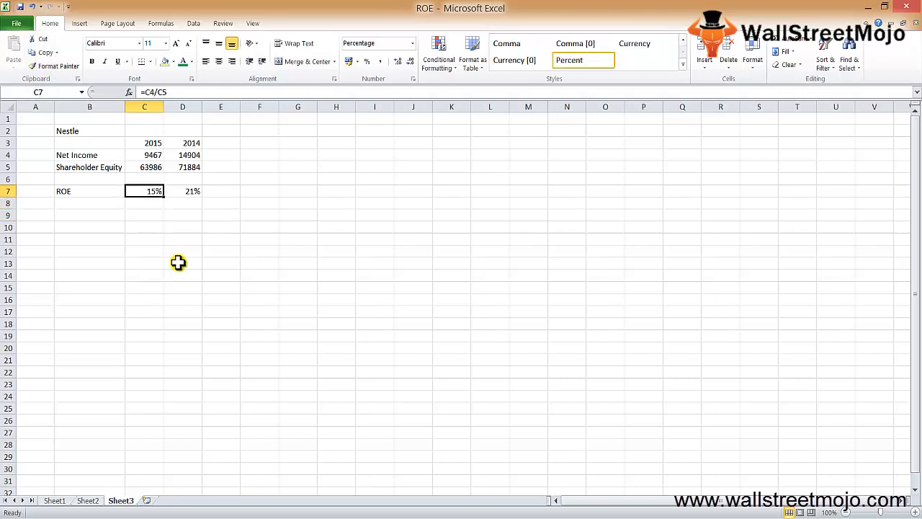
{"action": "left_click", "coordinate": [181, 190]}
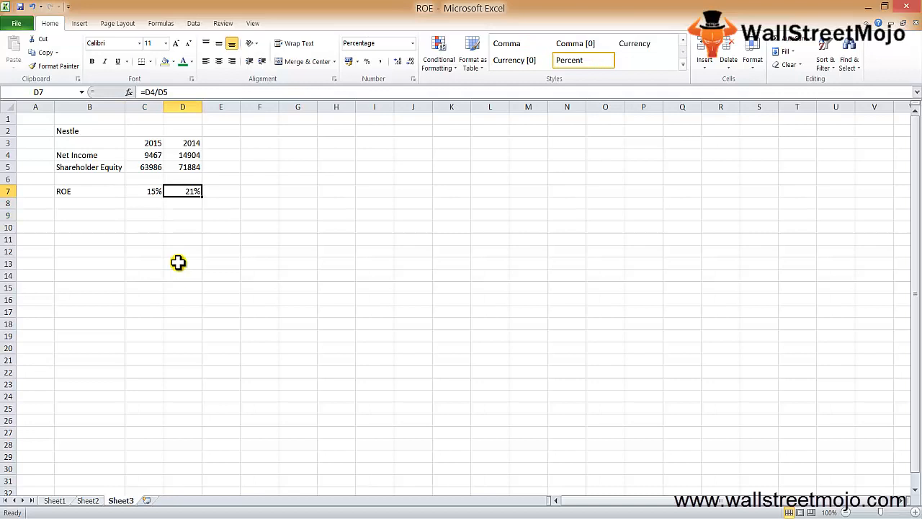
{"action": "left_click", "coordinate": [221, 190]}
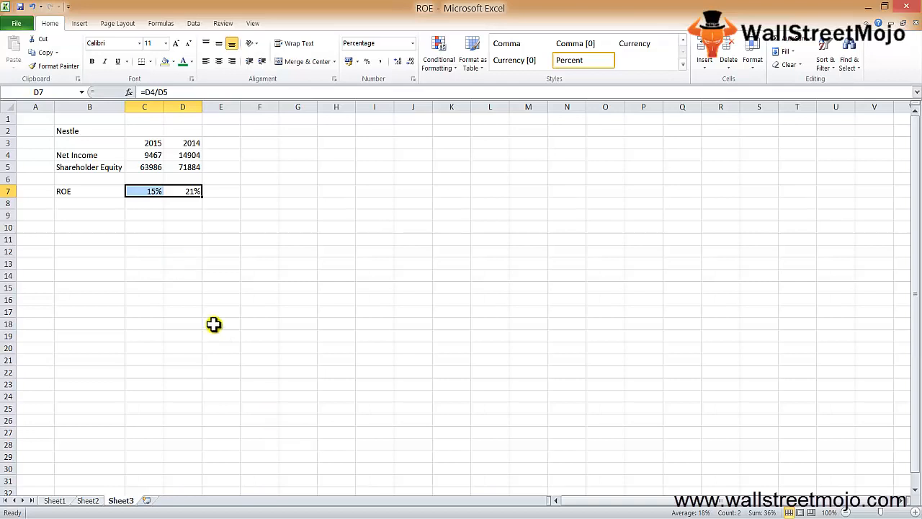
{"action": "left_click", "coordinate": [144, 239]}
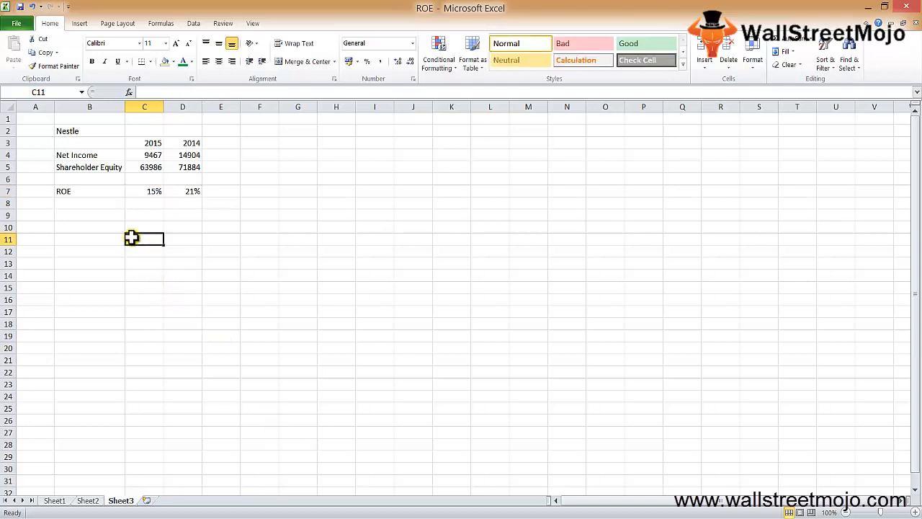
Step: Enter the label 'Average Equity' in cell B10 under the ROE row
{"action": "left_click", "coordinate": [89, 228]}
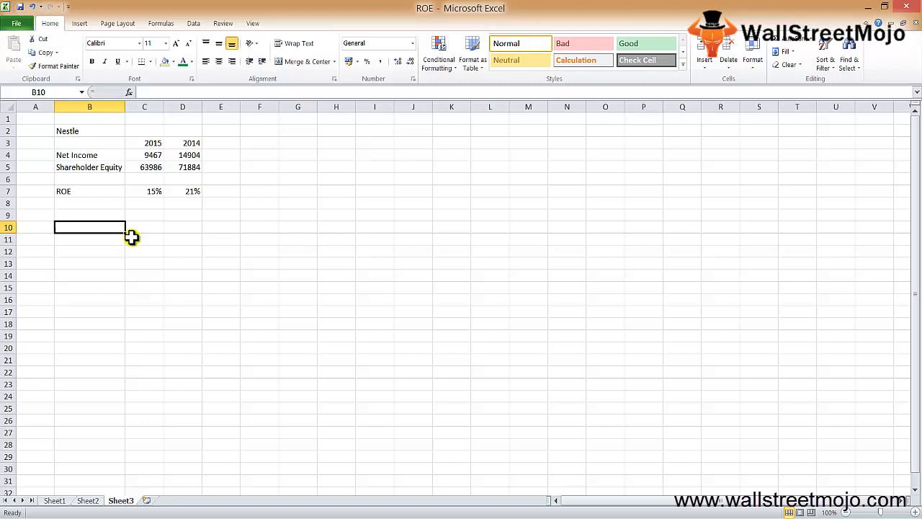
{"action": "type", "text": "Average"}
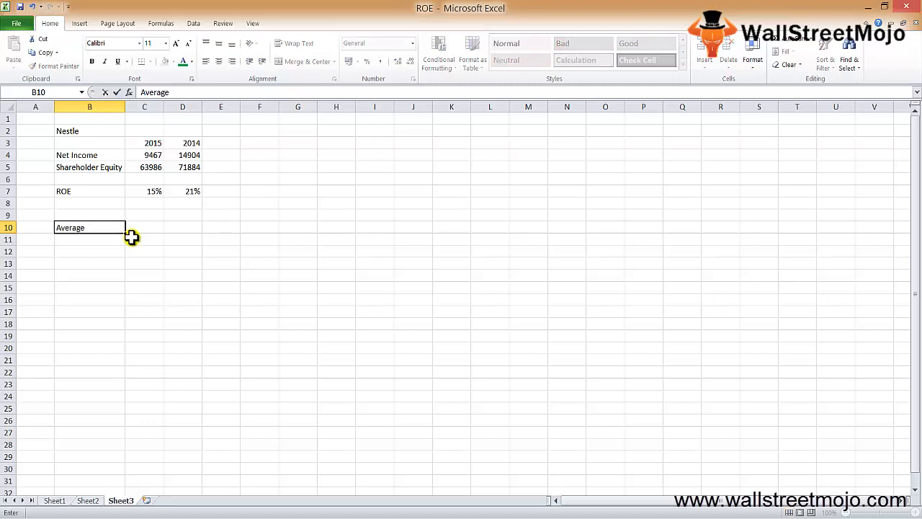
{"action": "type", "text": "Equity"}
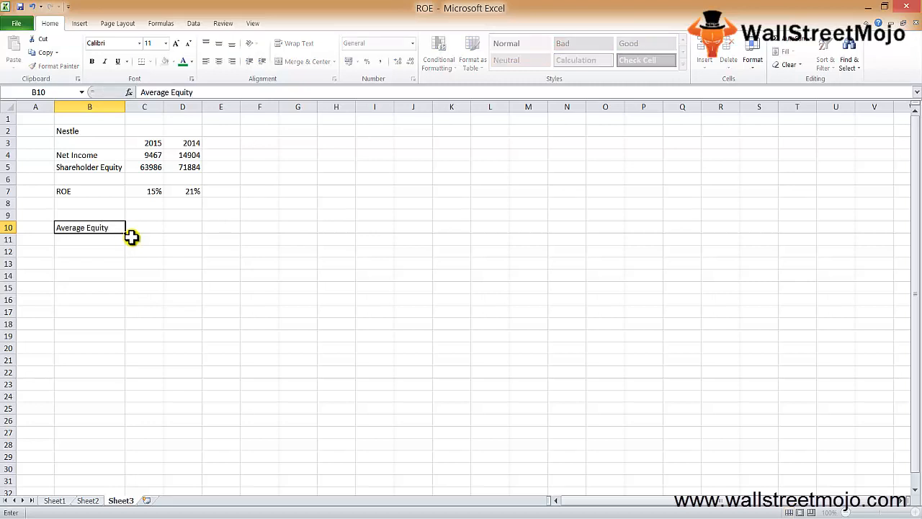
{"action": "key", "text": "enter"}
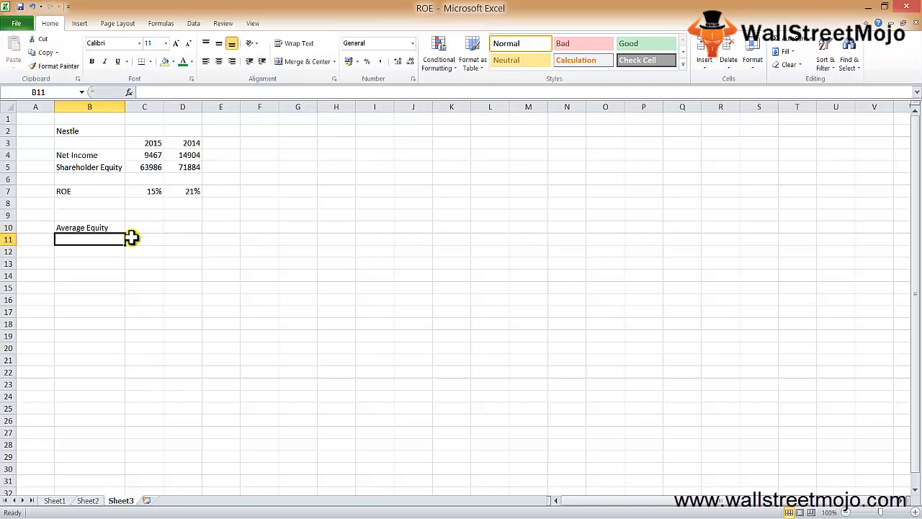
{"action": "mouse_move", "coordinate": [294, 488]}
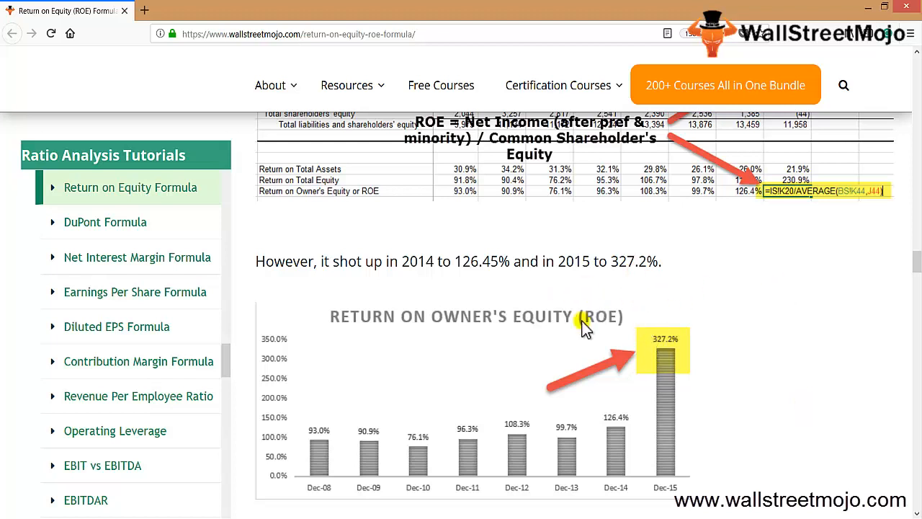
{"action": "mouse_move", "coordinate": [533, 512]}
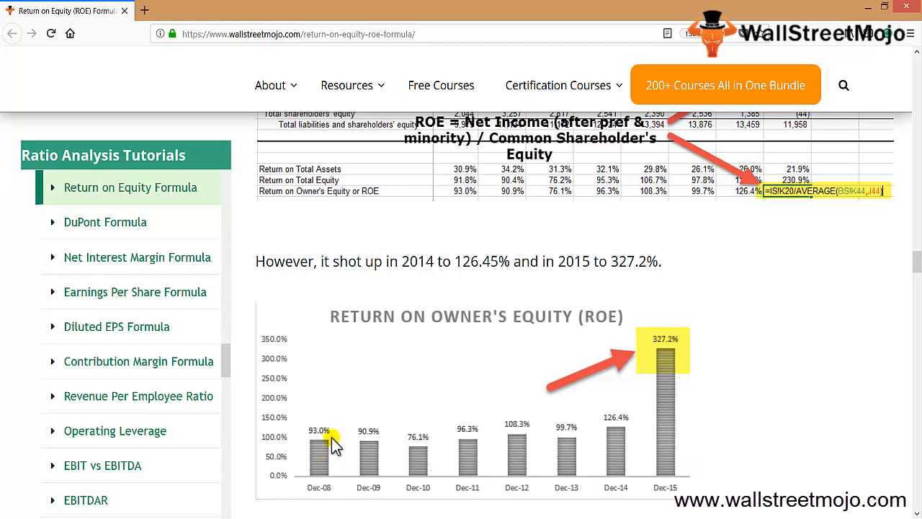
{"action": "mouse_move", "coordinate": [373, 458]}
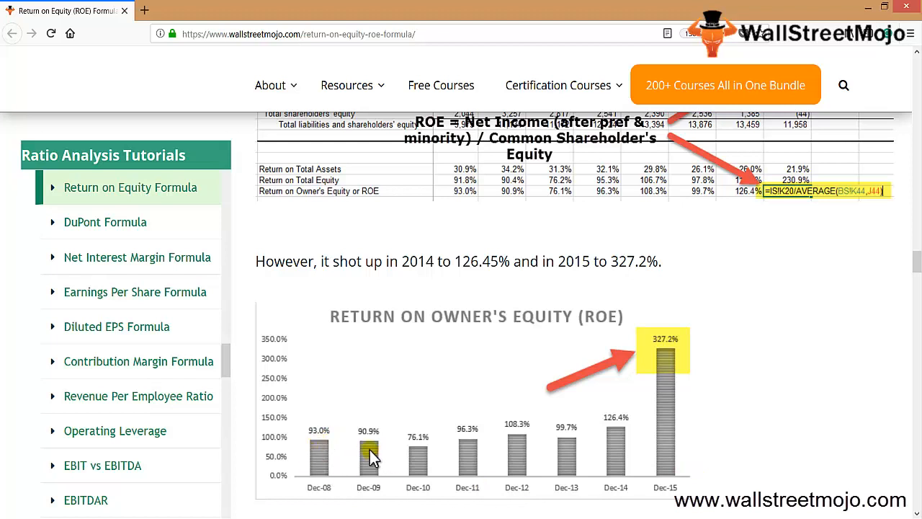
{"action": "mouse_move", "coordinate": [517, 443]}
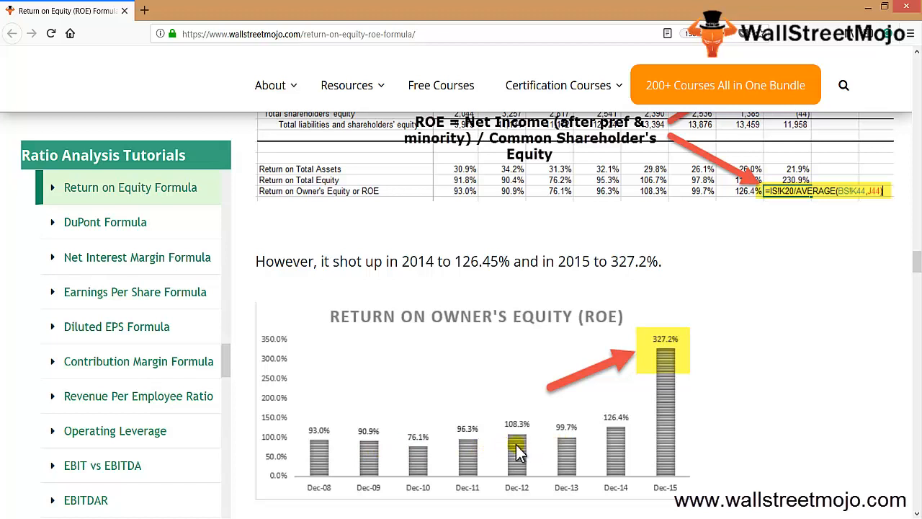
{"action": "mouse_move", "coordinate": [712, 260]}
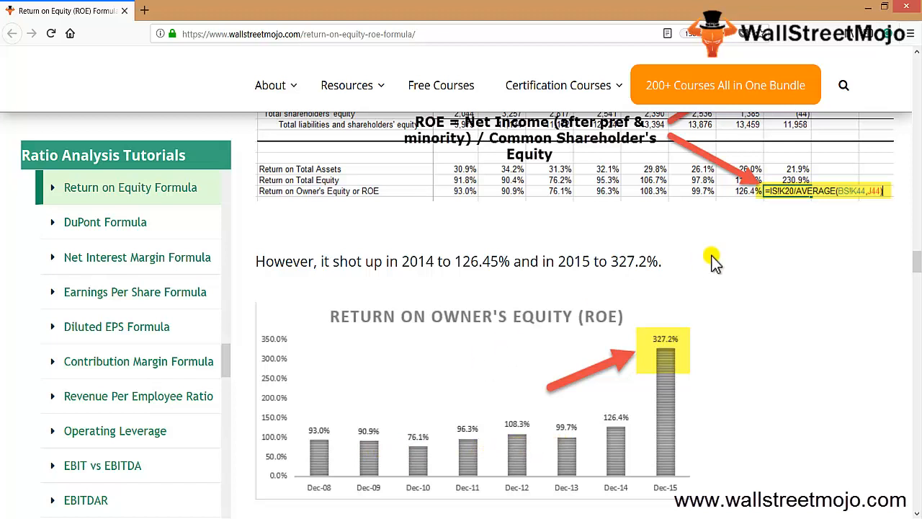
{"action": "scroll", "scroll_direction": "down", "scroll_amount": 3}
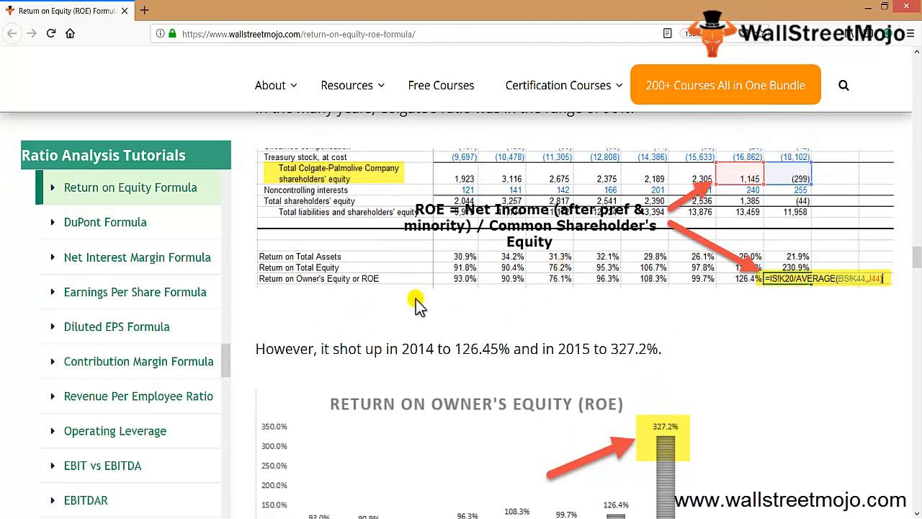
{"action": "scroll", "scroll_direction": "down", "scroll_amount": 3}
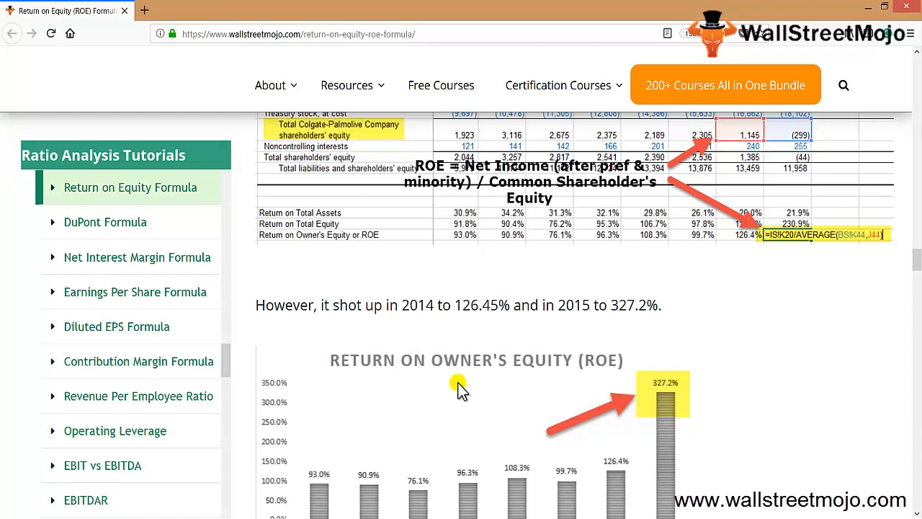
{"action": "scroll", "scroll_direction": "down", "scroll_amount": 3}
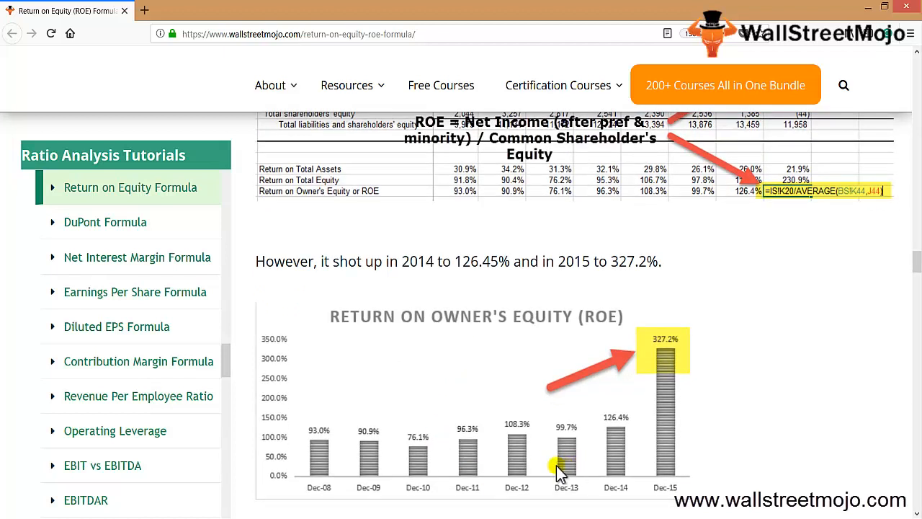
{"action": "mouse_move", "coordinate": [613, 474]}
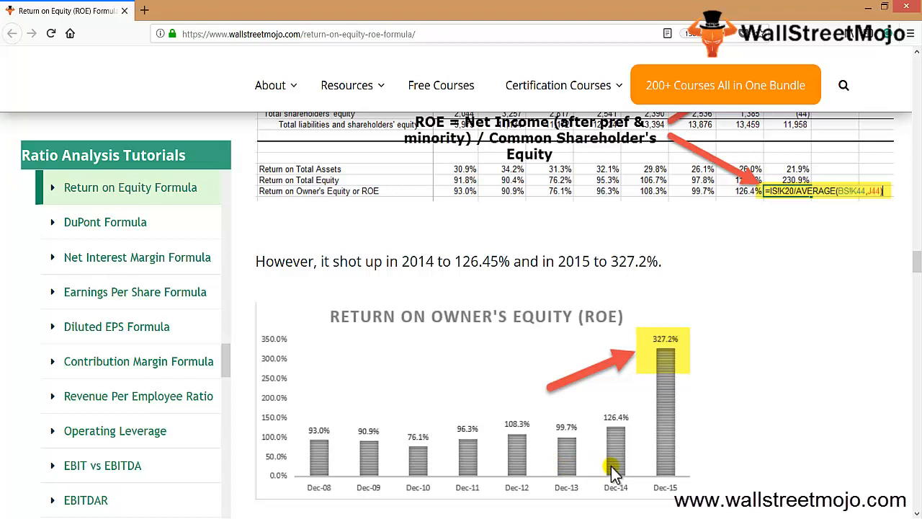
{"action": "mouse_move", "coordinate": [573, 425]}
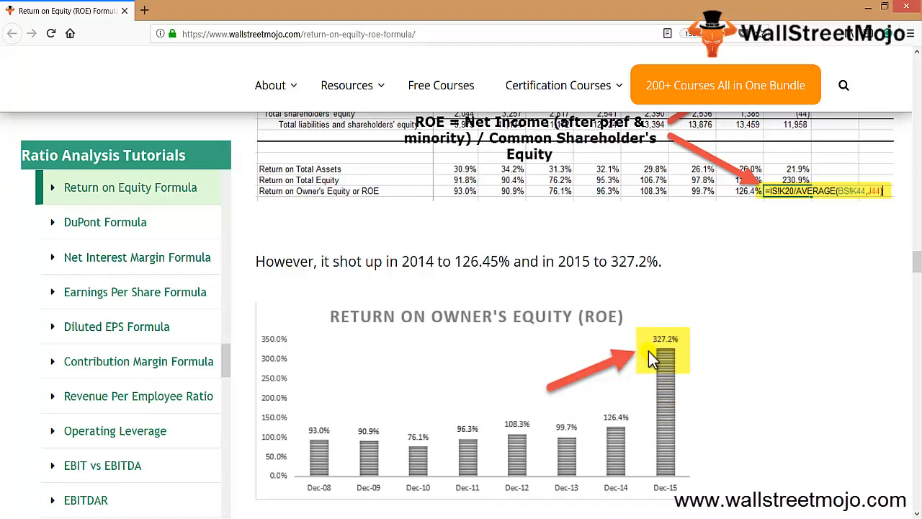
{"action": "mouse_move", "coordinate": [654, 372]}
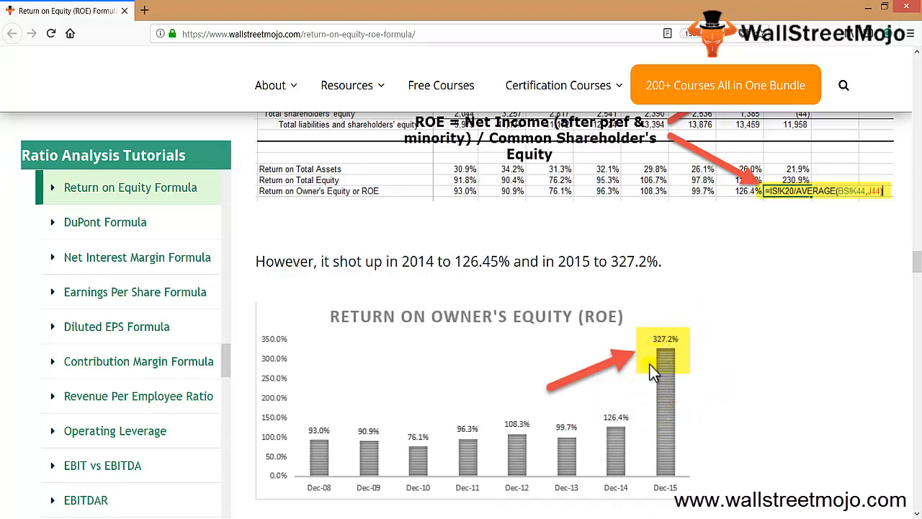
{"action": "mouse_move", "coordinate": [589, 395]}
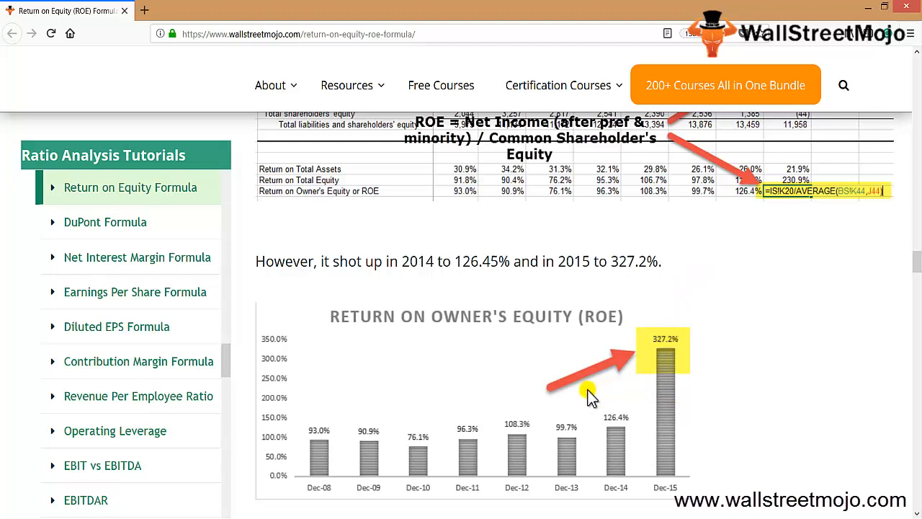
{"action": "mouse_move", "coordinate": [573, 397]}
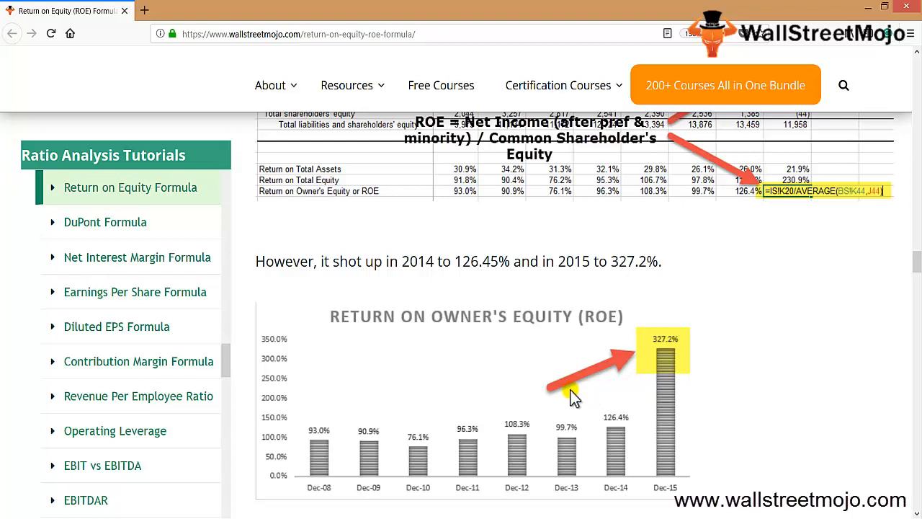
{"action": "mouse_move", "coordinate": [567, 400]}
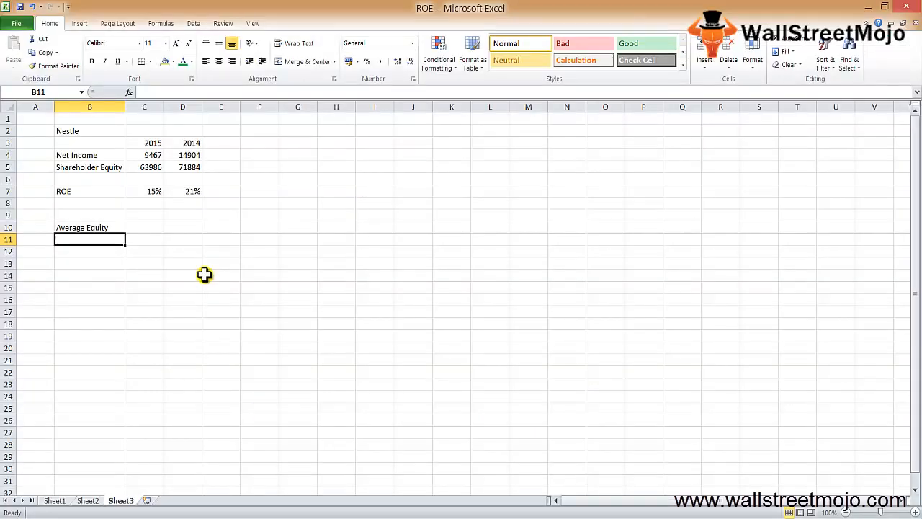
Step: Begin note 1 on row 13 with Net Income, Income statement and Second last
{"action": "left_click", "coordinate": [144, 239]}
{"action": "type", "text": "1"}
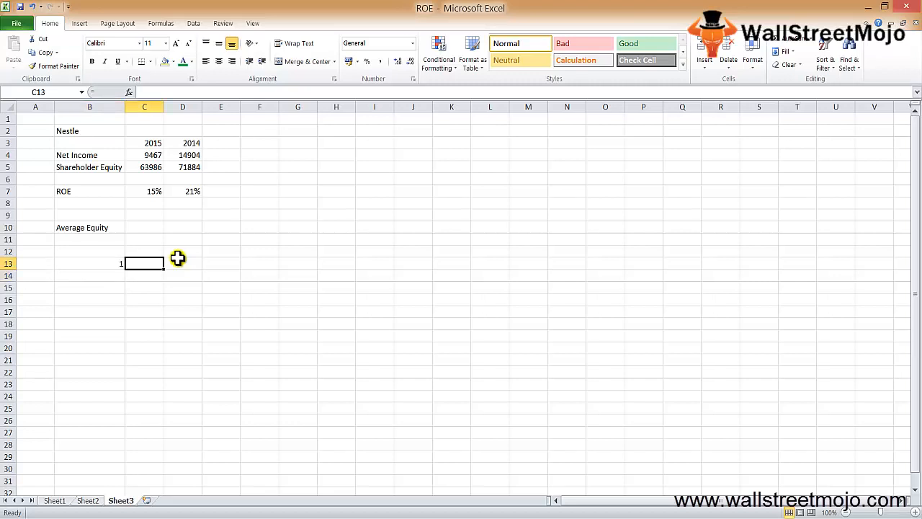
{"action": "type", "text": "Net Income"}
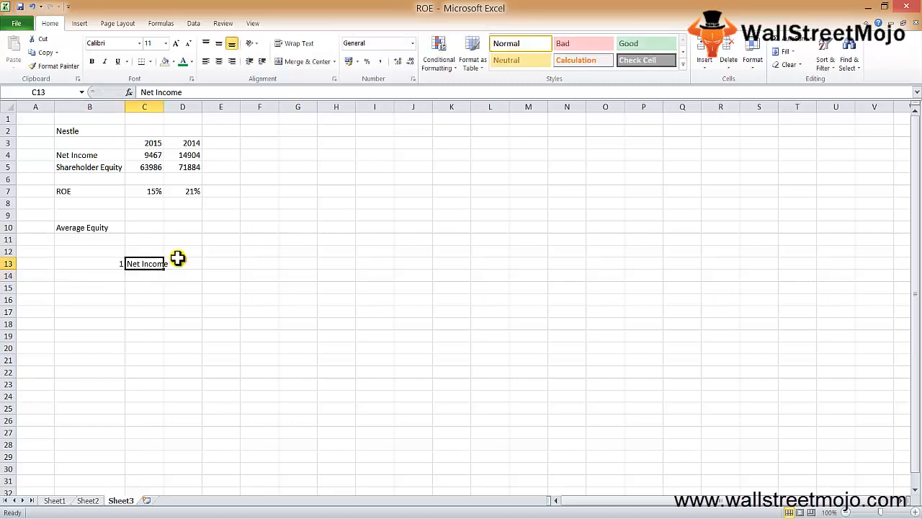
{"action": "left_click", "coordinate": [182, 263]}
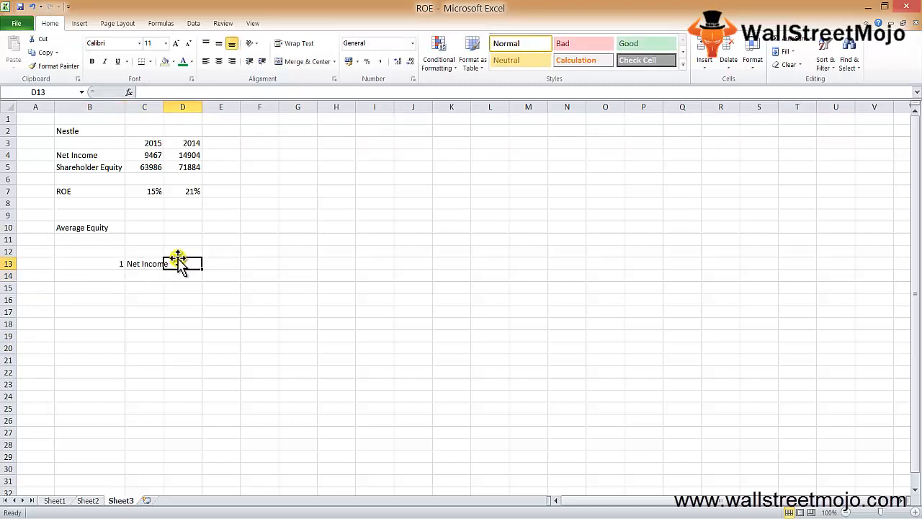
{"action": "type", "text": "Income s"}
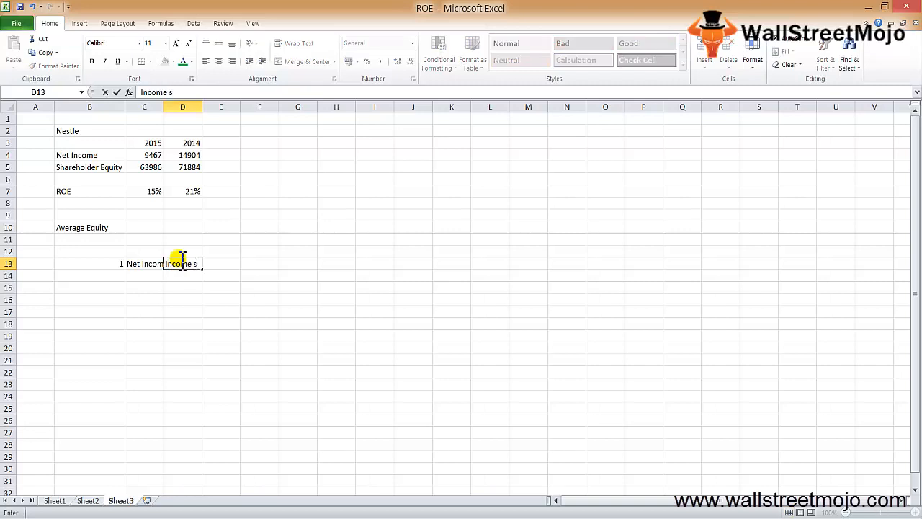
{"action": "type", "text": "tatement"}
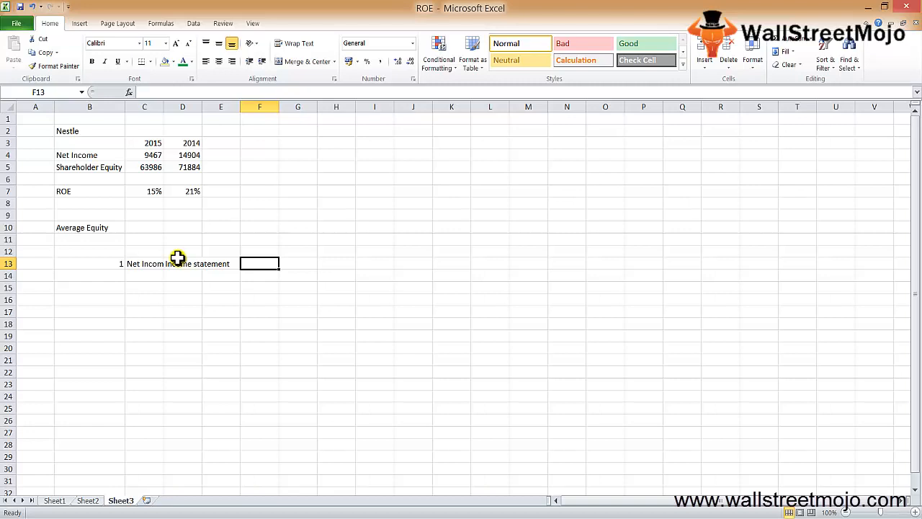
{"action": "type", "text": "Second last"}
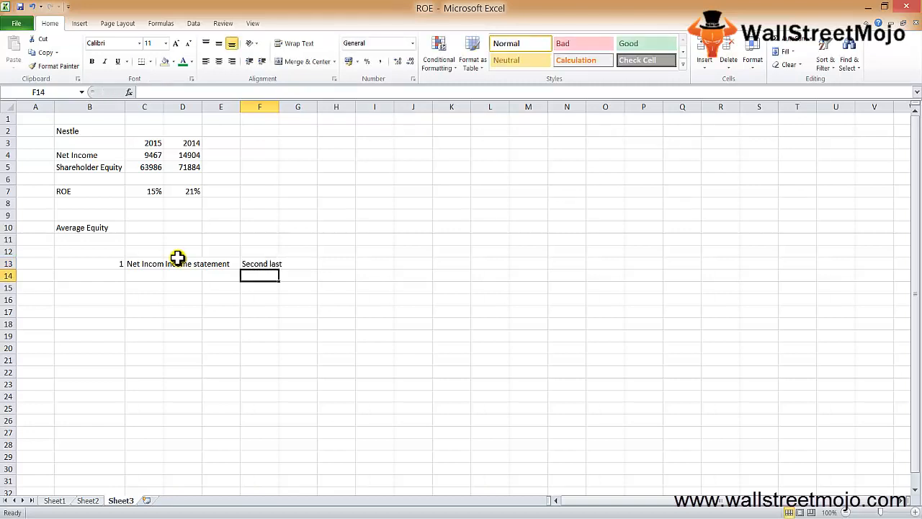
Step: Finish row 13 with EPS and start the Shareholder entry for note 2
{"action": "left_click", "coordinate": [297, 262]}
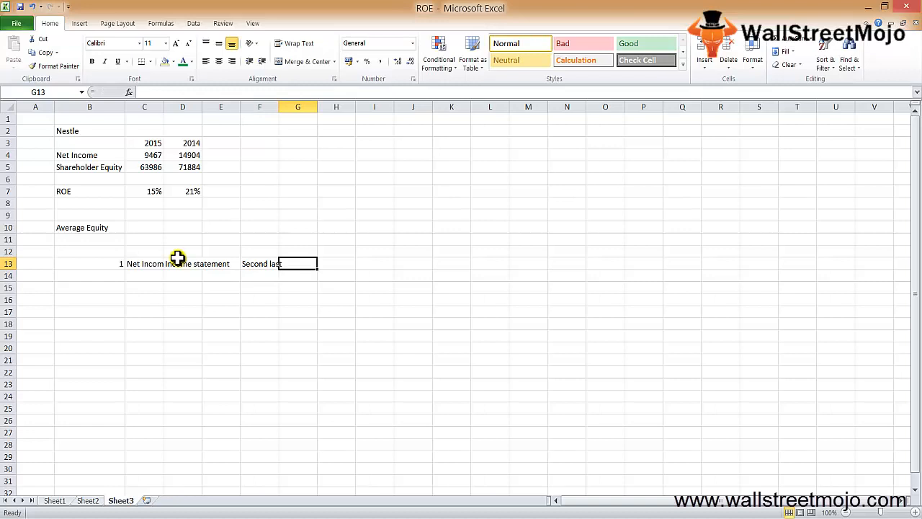
{"action": "left_click", "coordinate": [335, 262]}
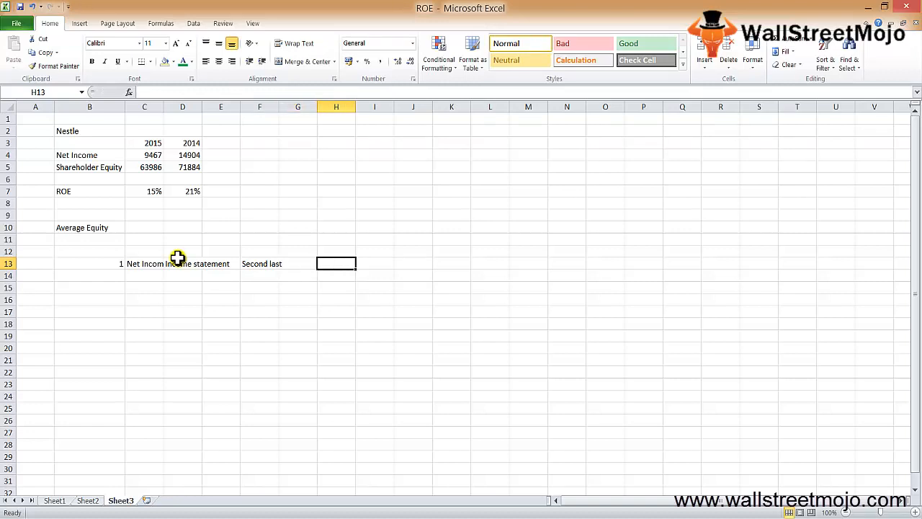
{"action": "type", "text": "EPS"}
{"action": "left_click", "coordinate": [89, 288]}
{"action": "type", "text": "2"}
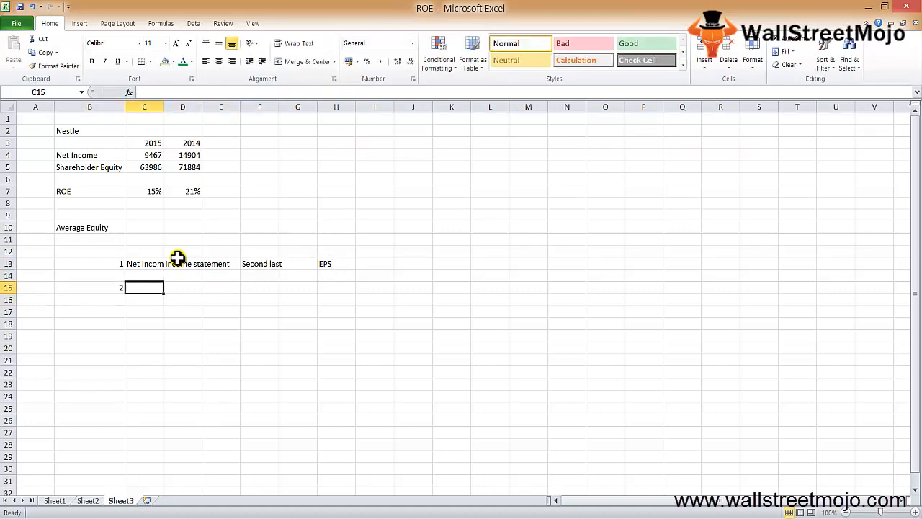
{"action": "type", "text": "Shareholder"}
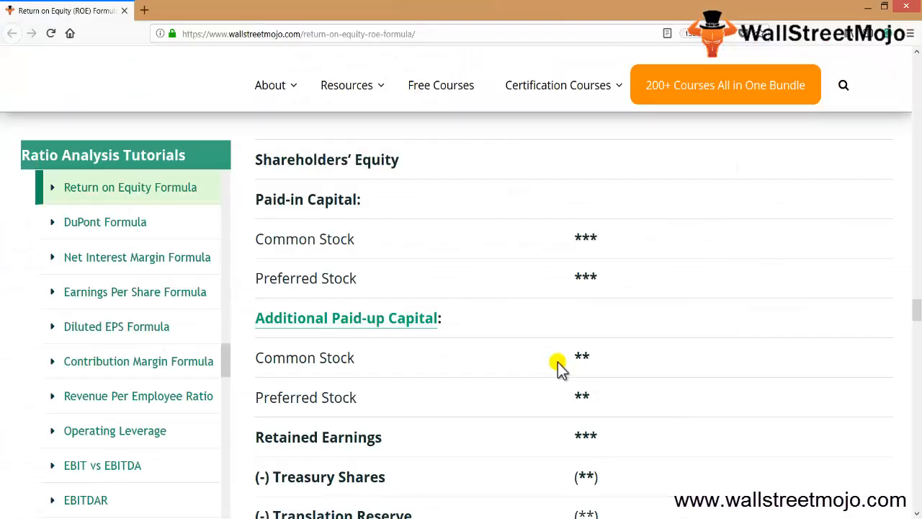
{"action": "mouse_move", "coordinate": [392, 268]}
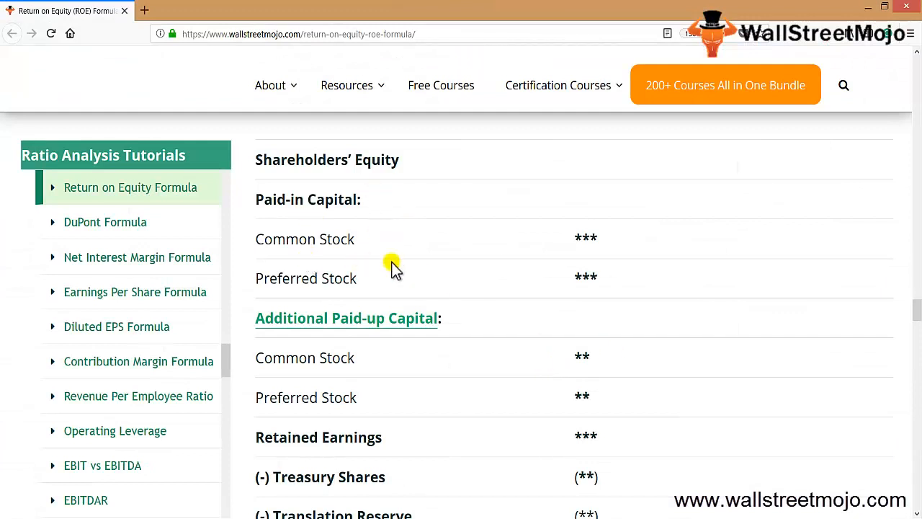
{"action": "mouse_move", "coordinate": [372, 338]}
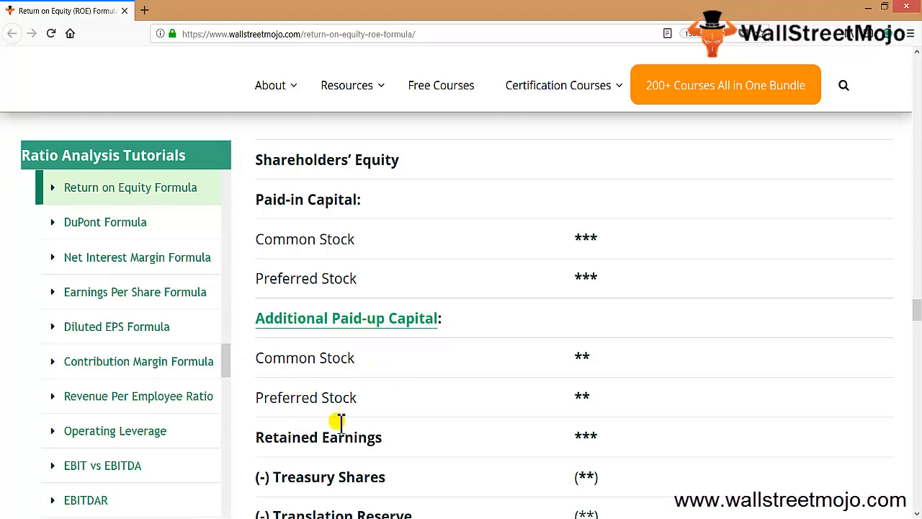
{"action": "mouse_move", "coordinate": [396, 475]}
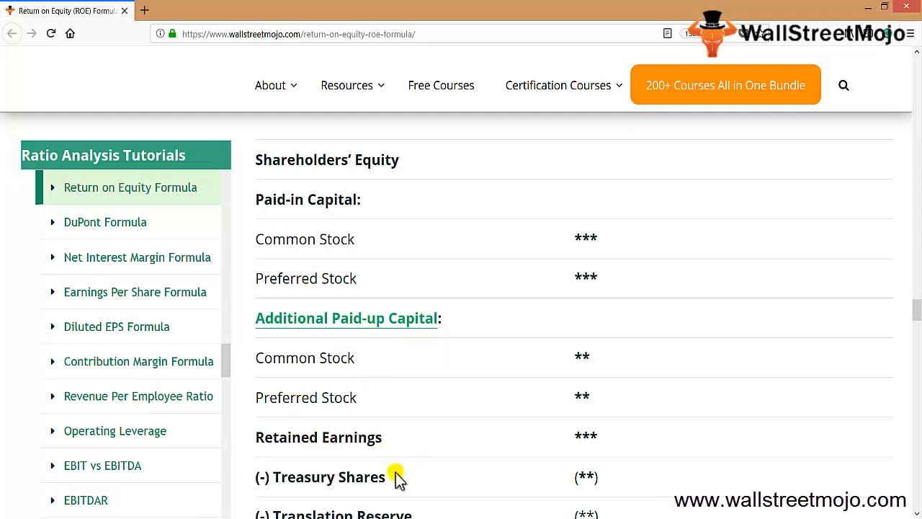
{"action": "scroll", "scroll_direction": "down", "scroll_amount": 3}
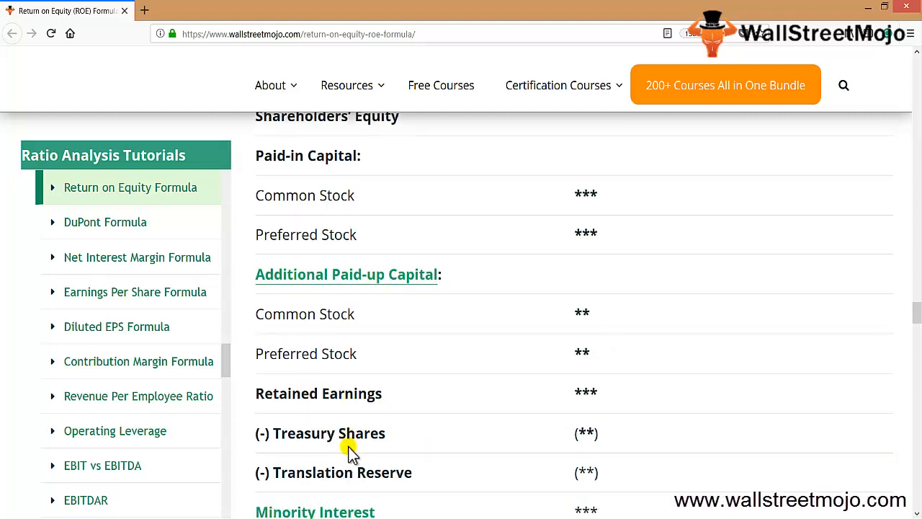
{"action": "scroll", "scroll_direction": "down", "scroll_amount": 3}
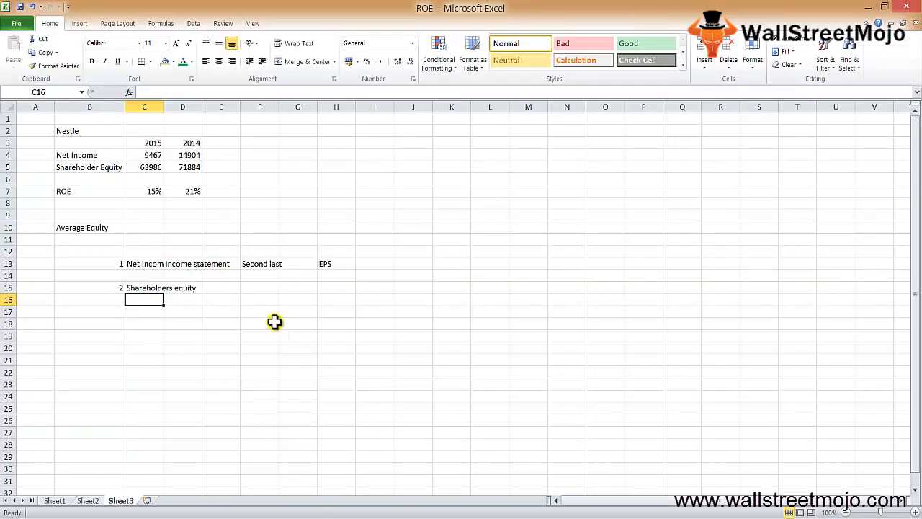
Step: Select cell C19 where the Higher and Lower notes will begin
{"action": "left_click", "coordinate": [144, 323]}
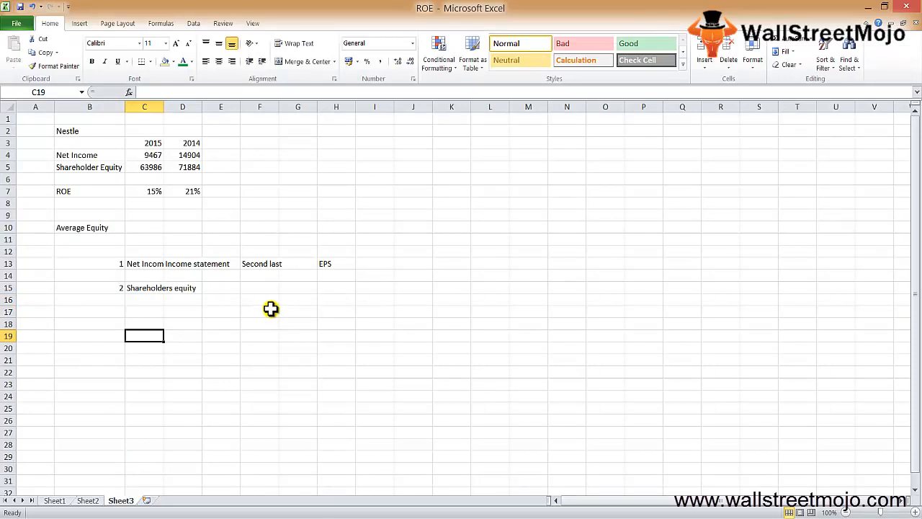
Step: Enter Higher in C19, Lower in C20, Higher in C21 and ROE in D21
{"action": "type", "text": "Higher"}
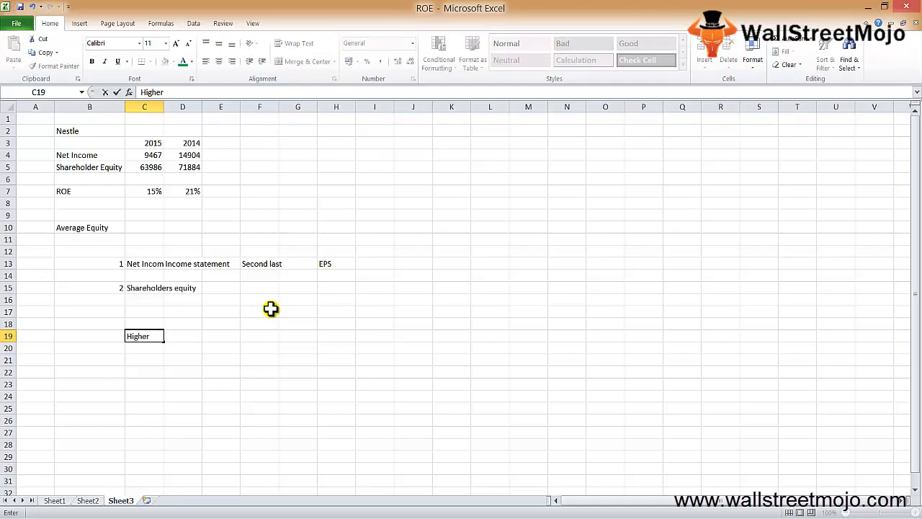
{"action": "key", "text": "enter"}
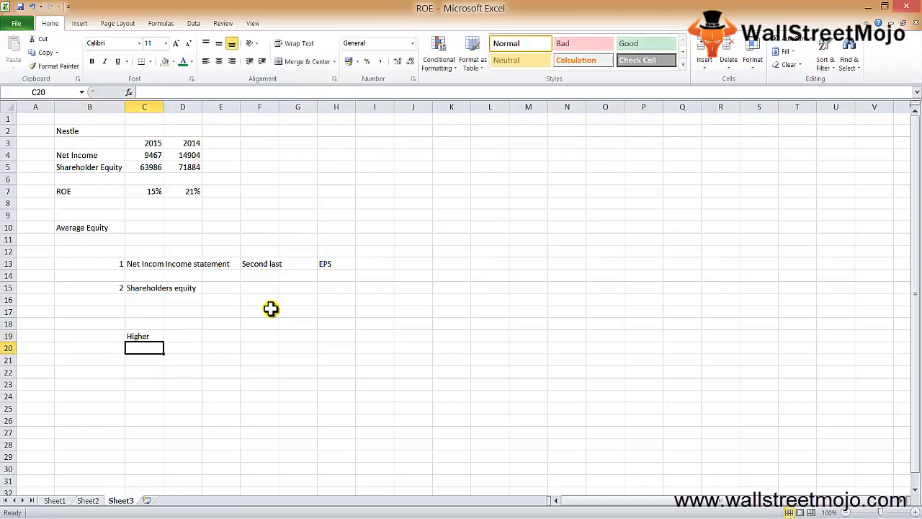
{"action": "type", "text": "Lower"}
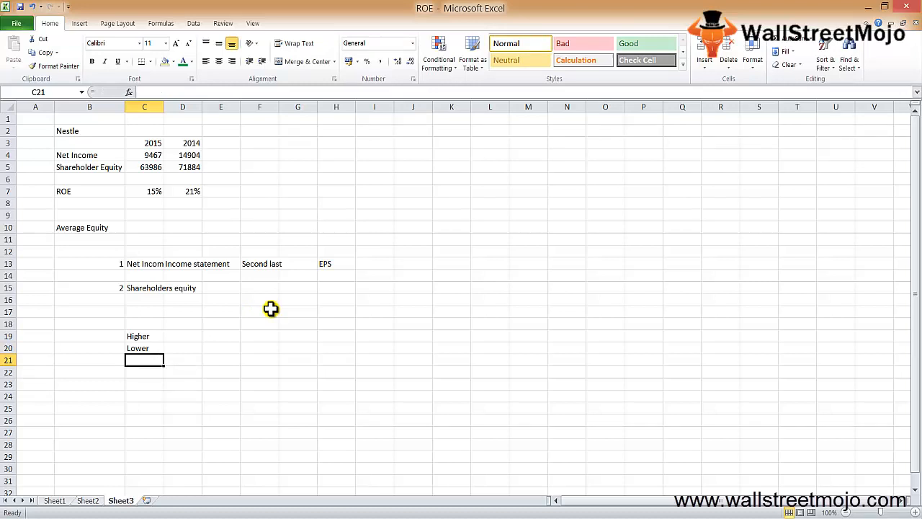
{"action": "type", "text": "Higher"}
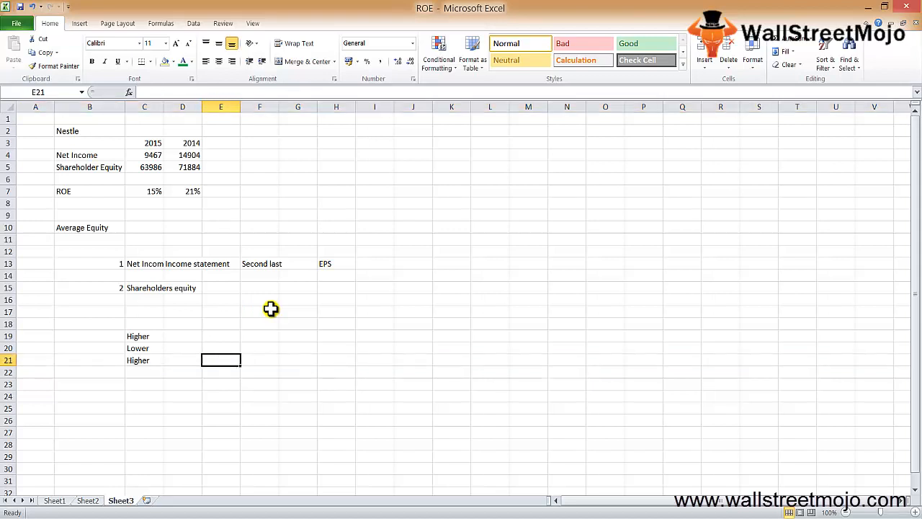
{"action": "type", "text": "ROE"}
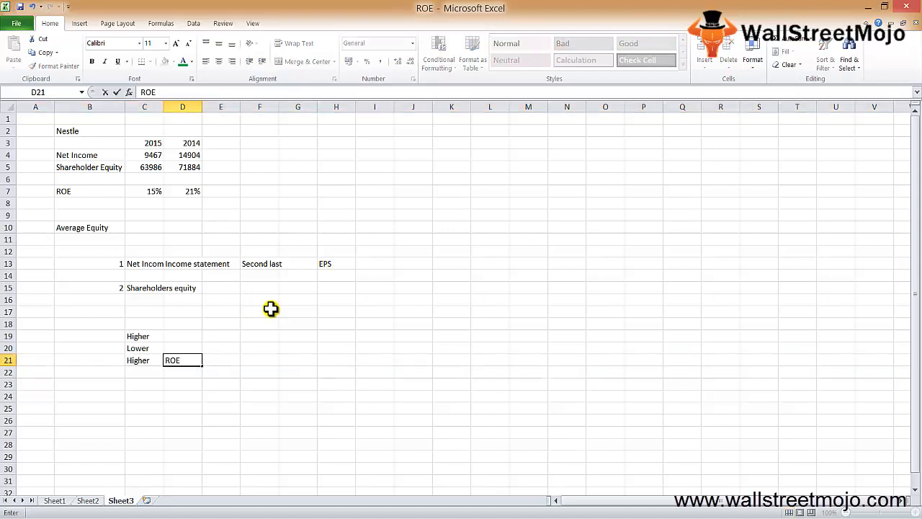